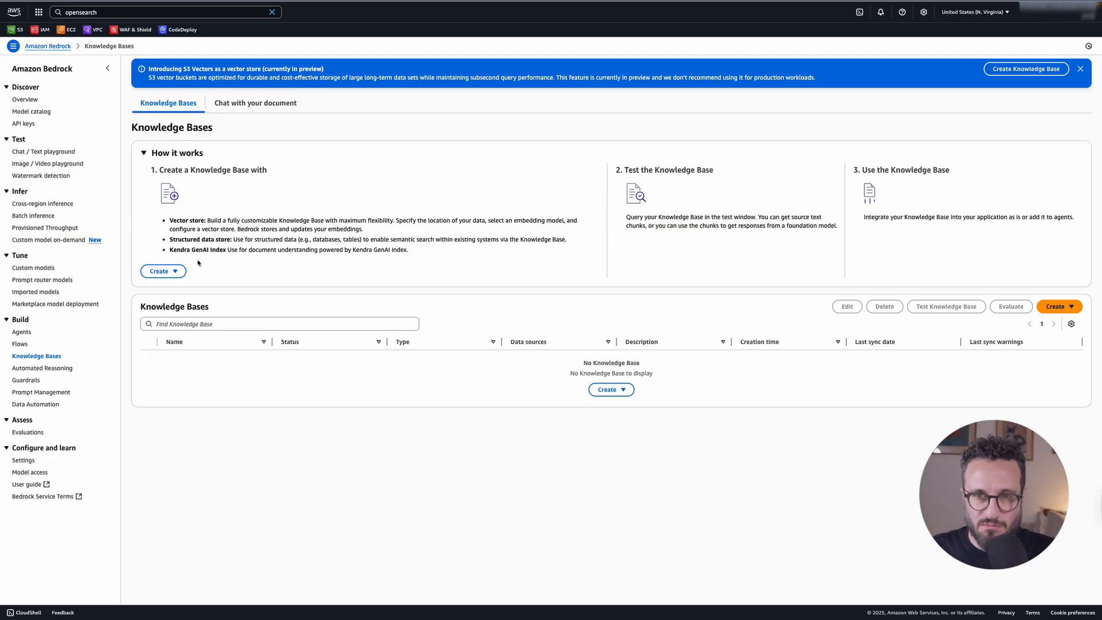
Reveal the Create dropdown's knowledge base types: vector store, Kendra, structured data store
left_click(162, 270)
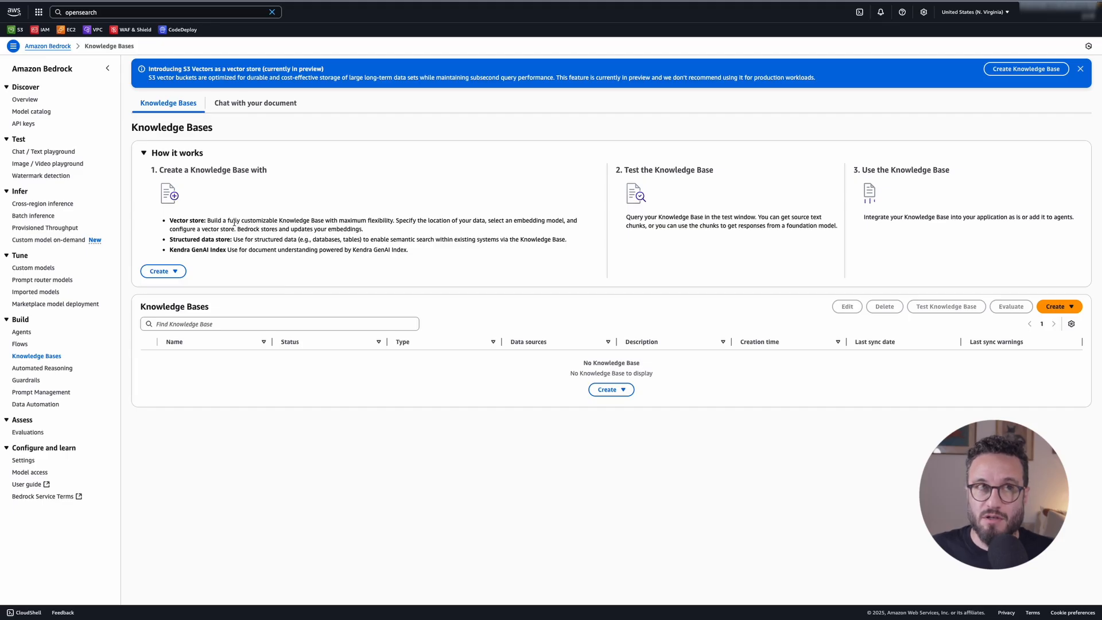
left_click(162, 271)
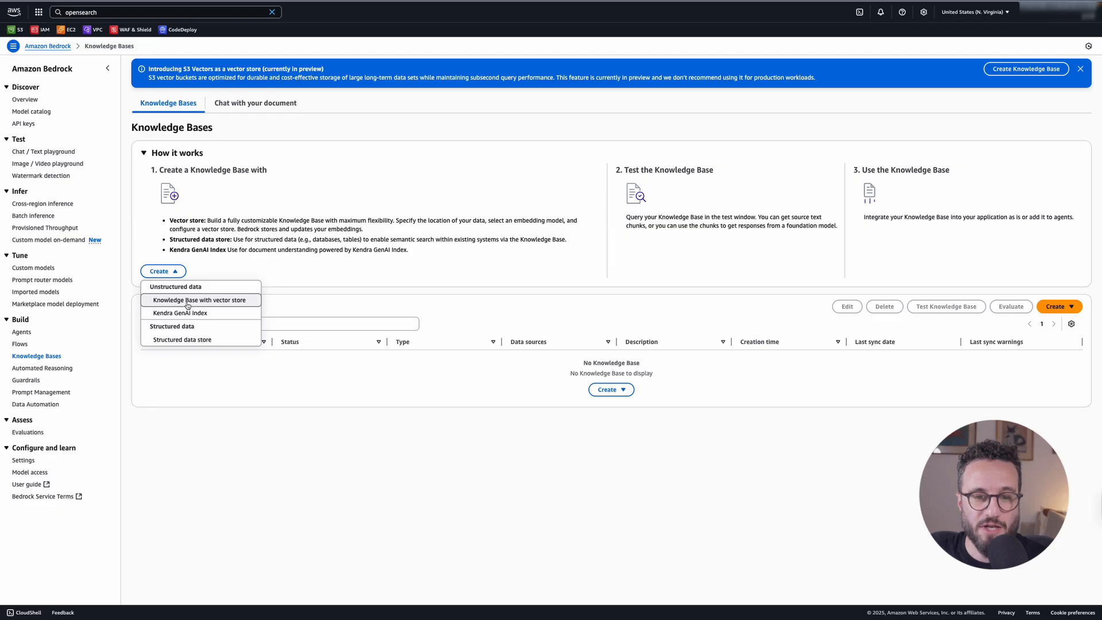
Start a vector-store knowledge base, keep the default name, and choose Web Crawler as data source
left_click(199, 300)
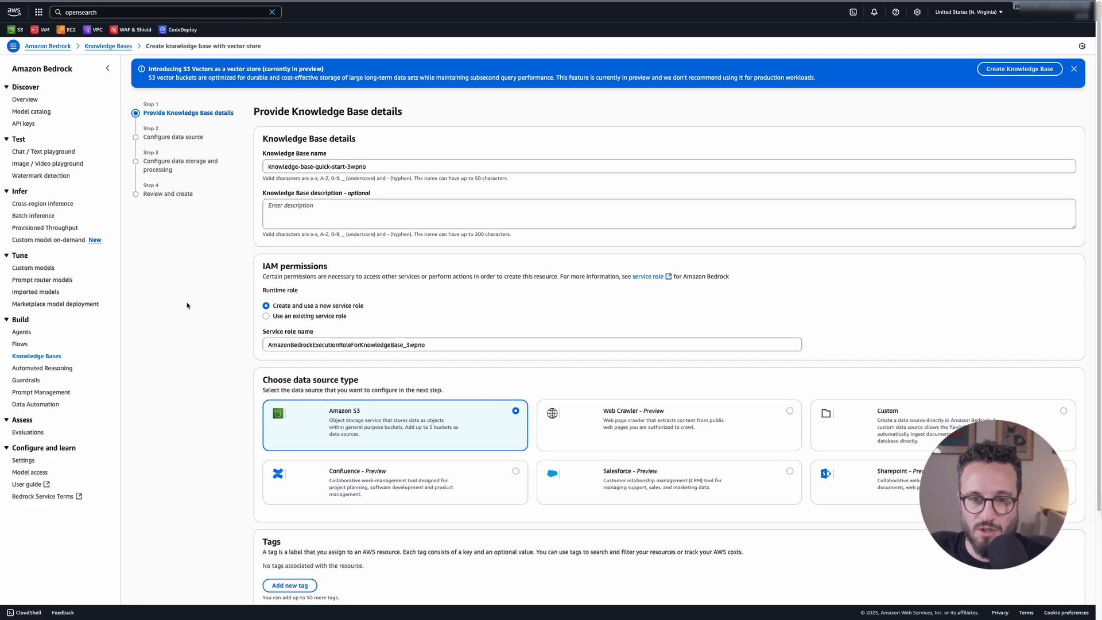
mouse_move(368, 165)
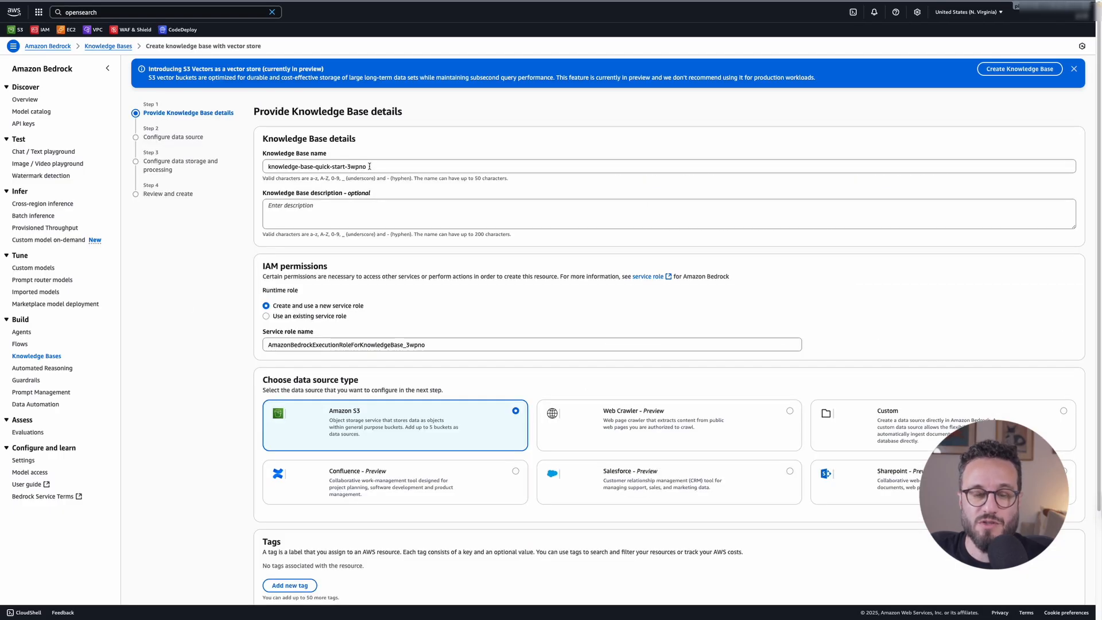
triple_click(316, 166)
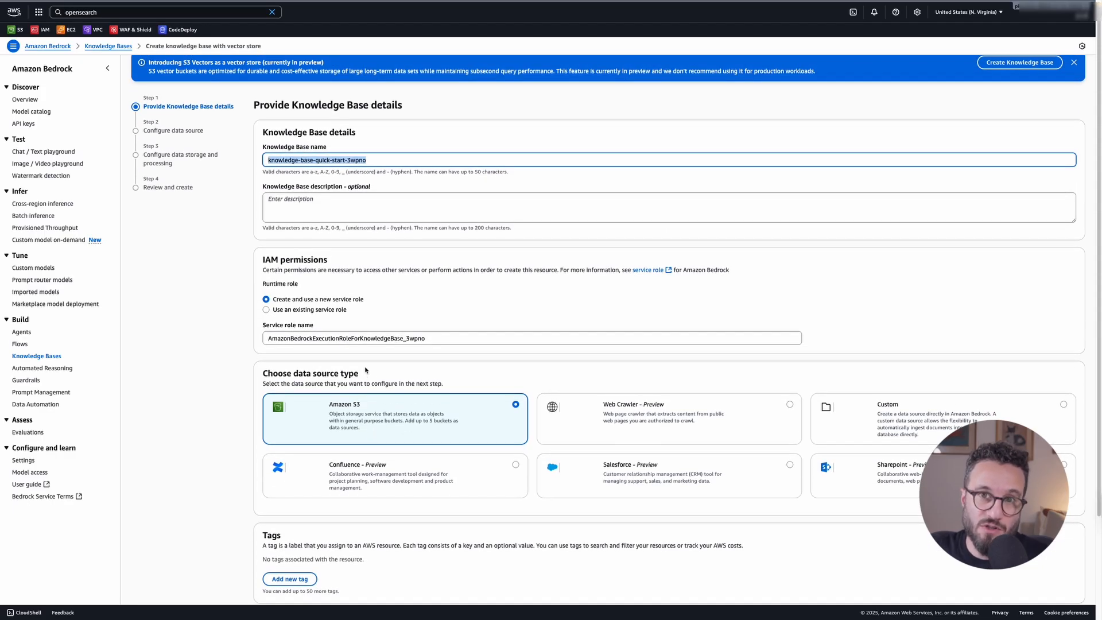
mouse_move(591, 417)
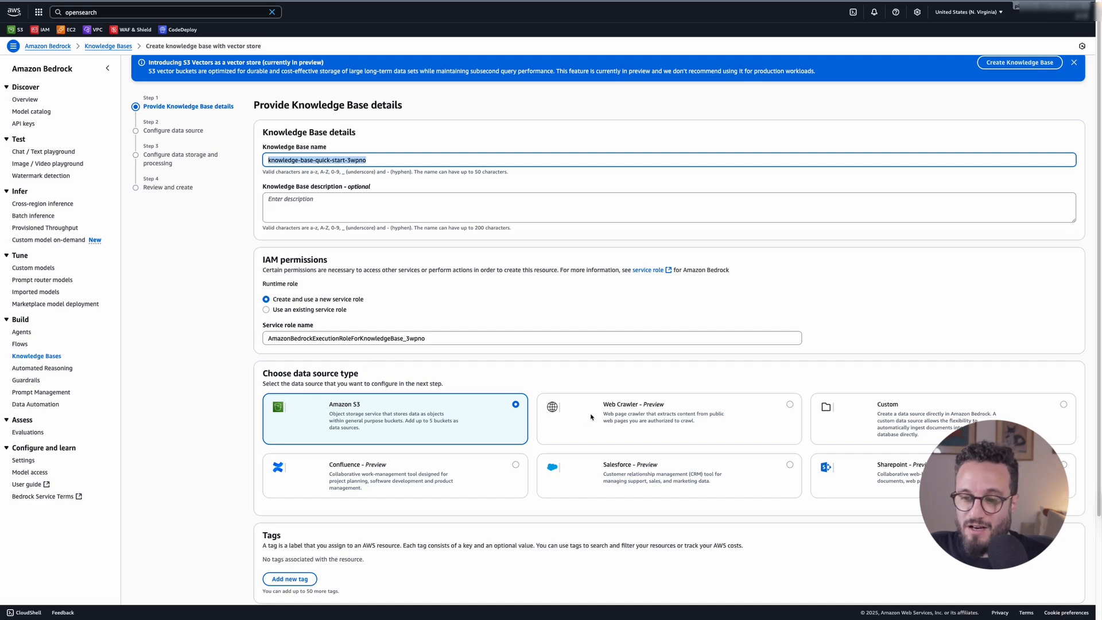
left_click(668, 418)
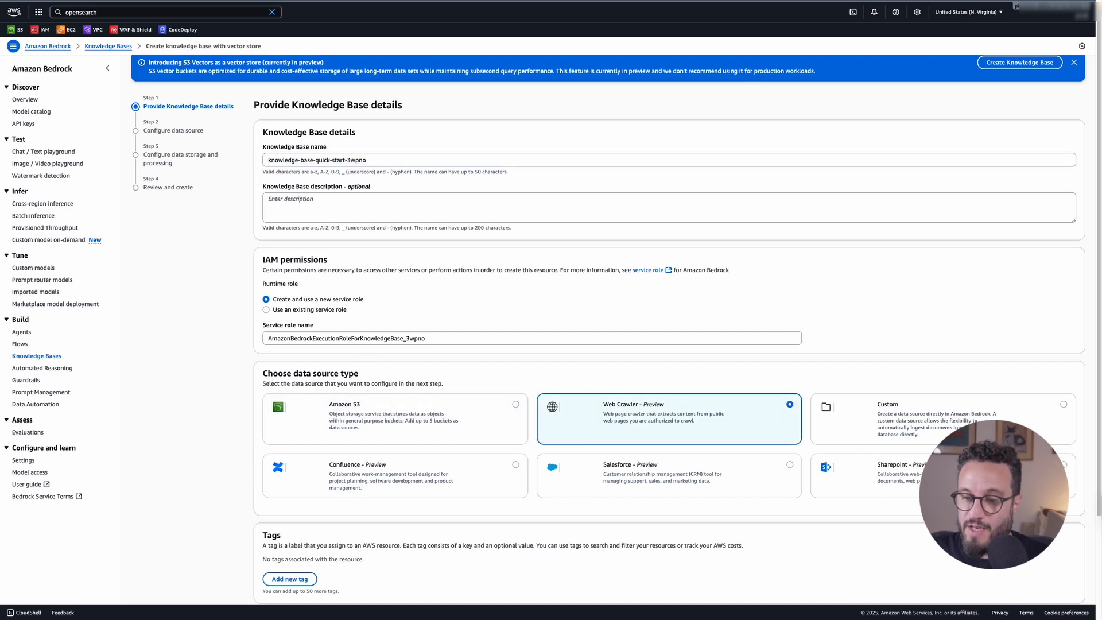
mouse_move(306, 480)
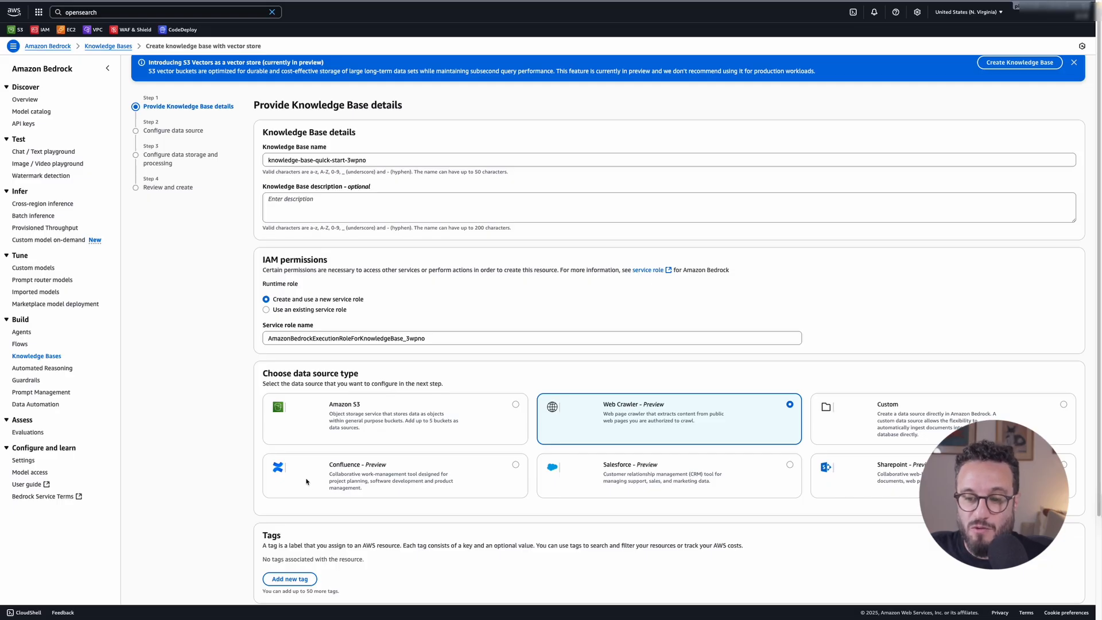
mouse_move(533, 379)
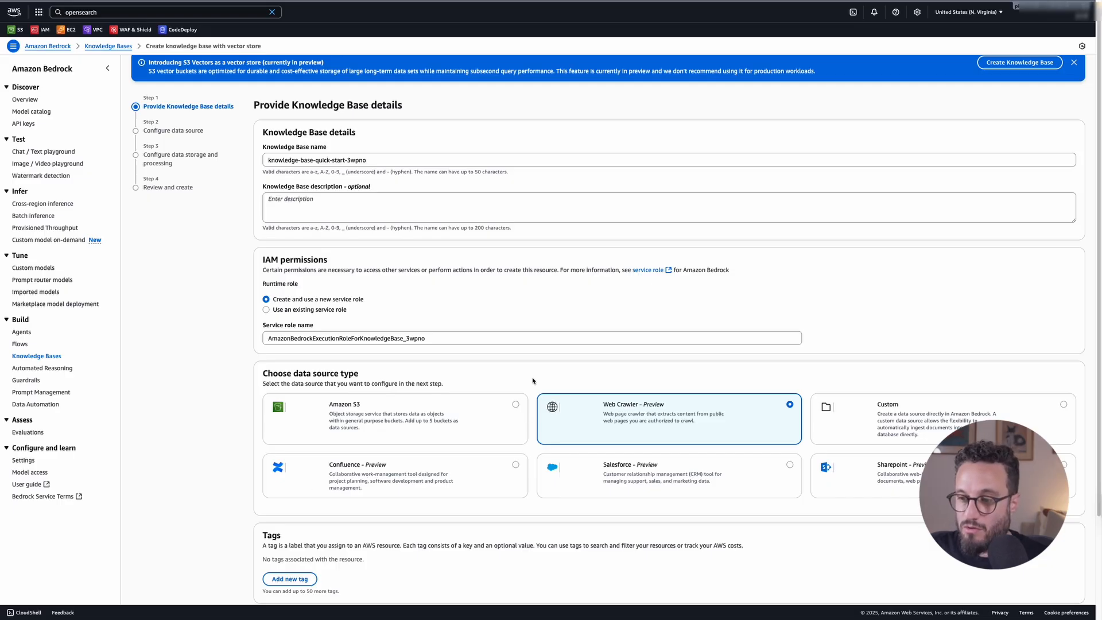
left_click(1074, 62)
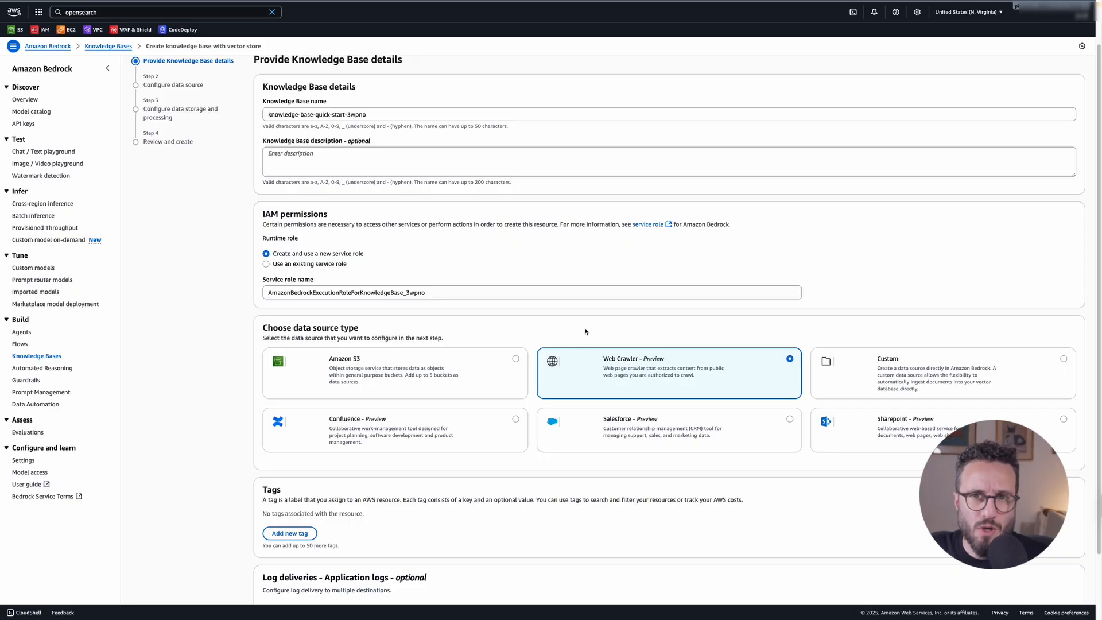
scroll("down", 3)
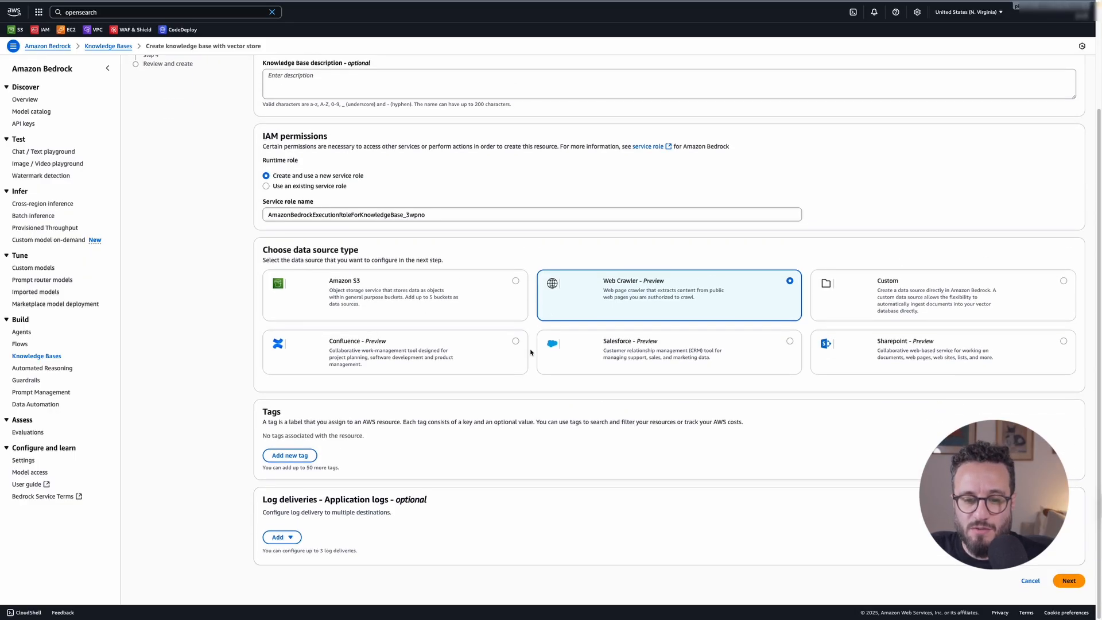
left_click(1067, 580)
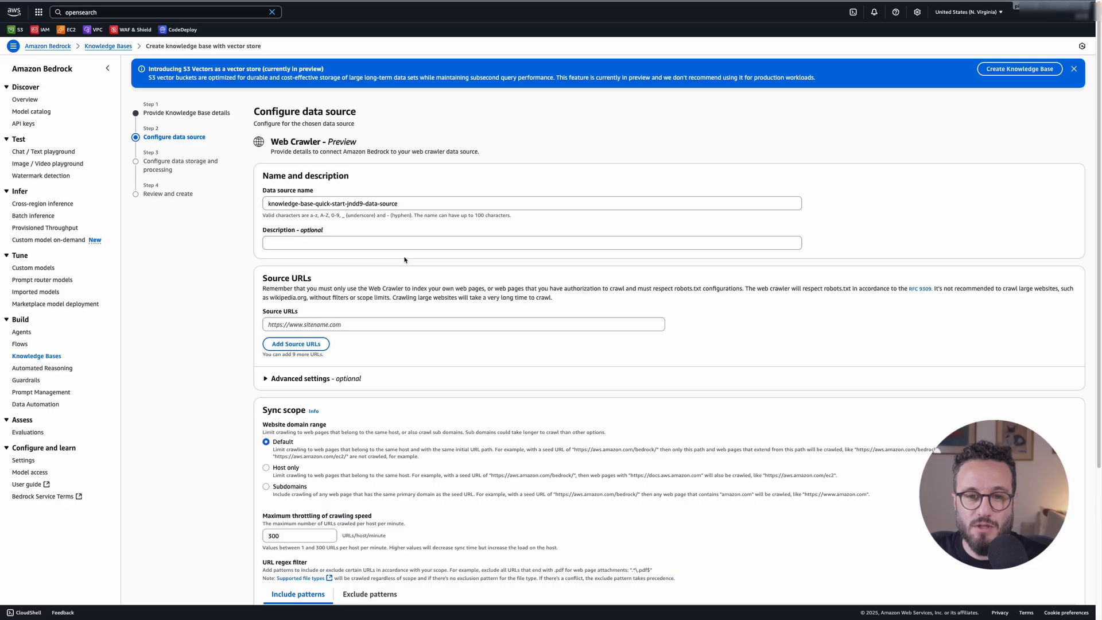
left_click(464, 324)
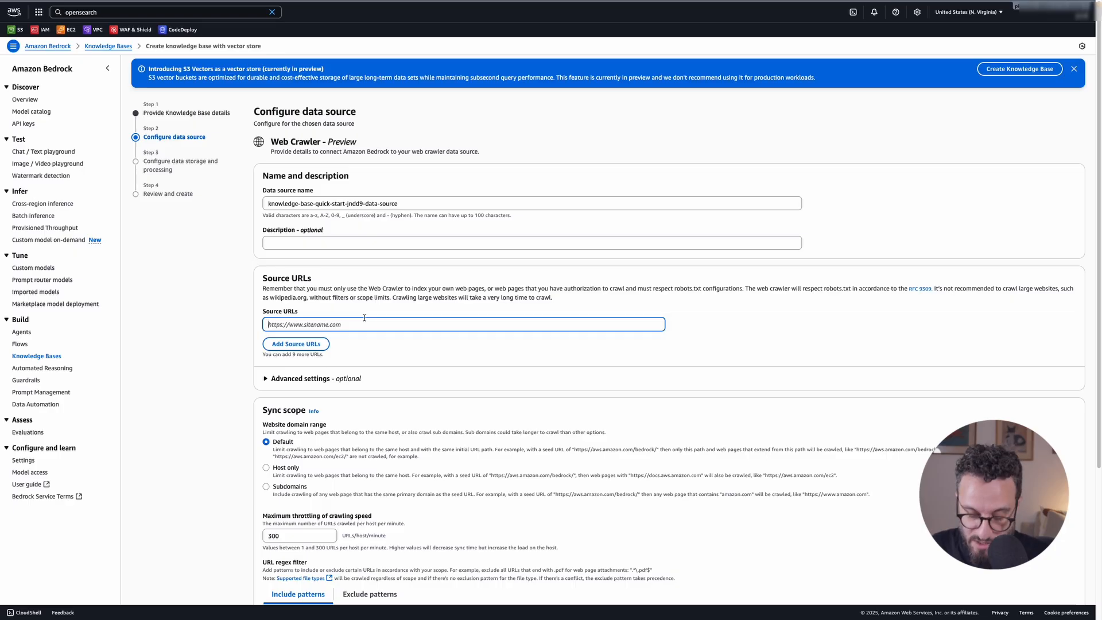
type("https://www.wpgoaltracker.com")
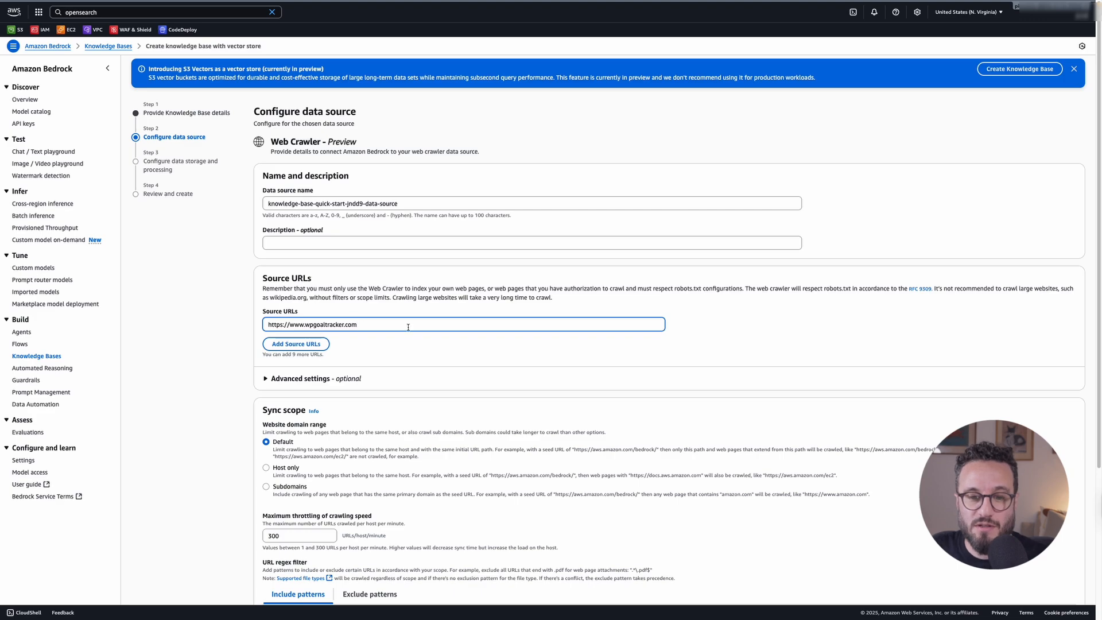
scroll("down", 3)
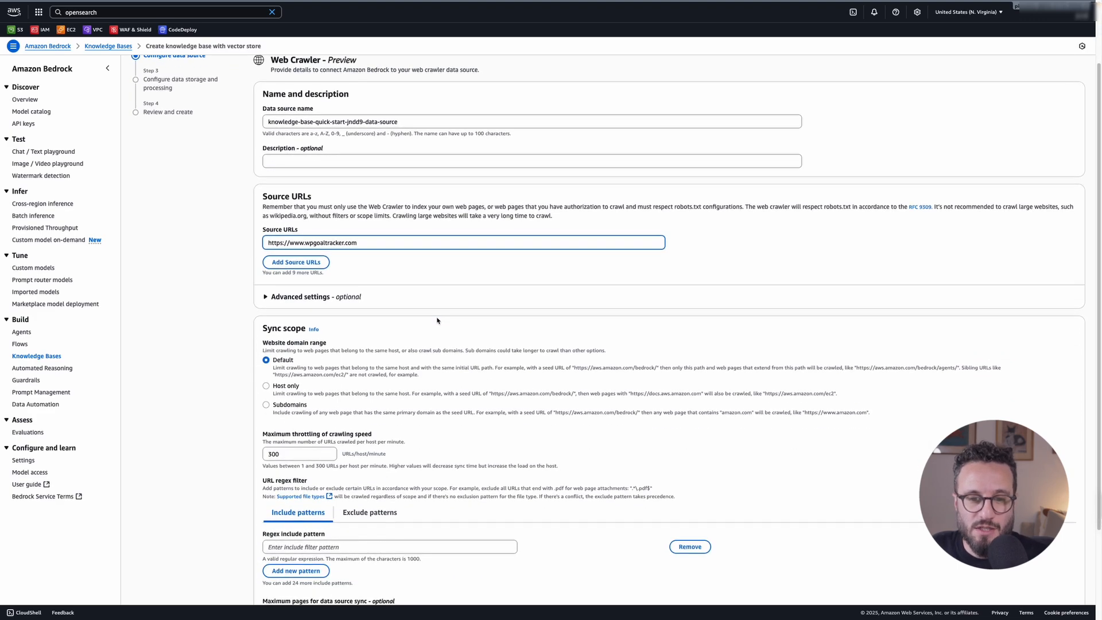
scroll("down", 3)
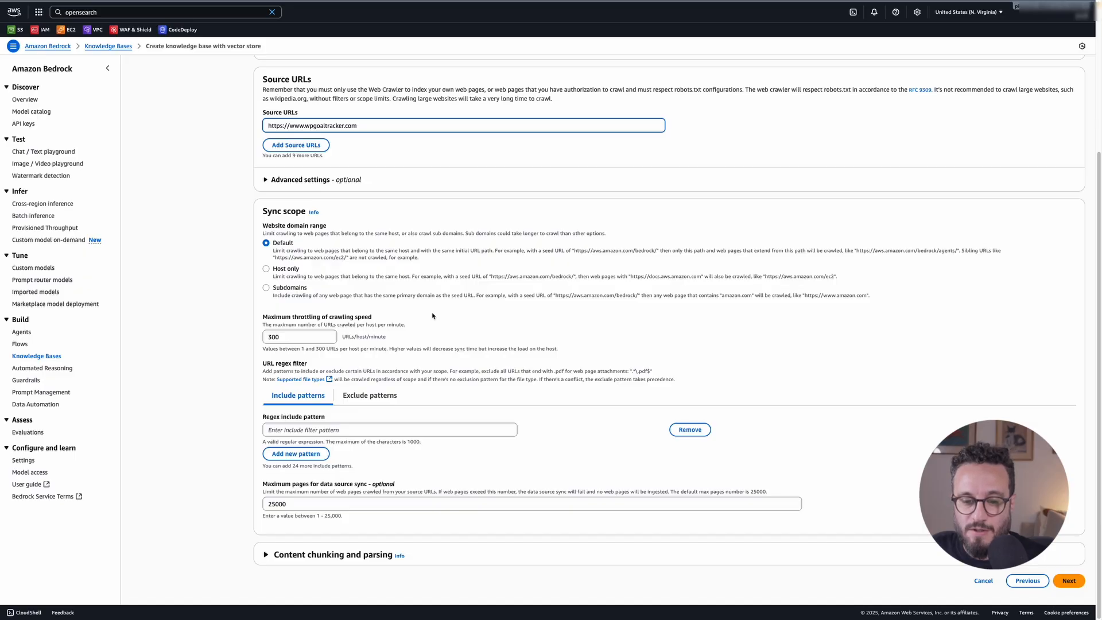
mouse_move(410, 295)
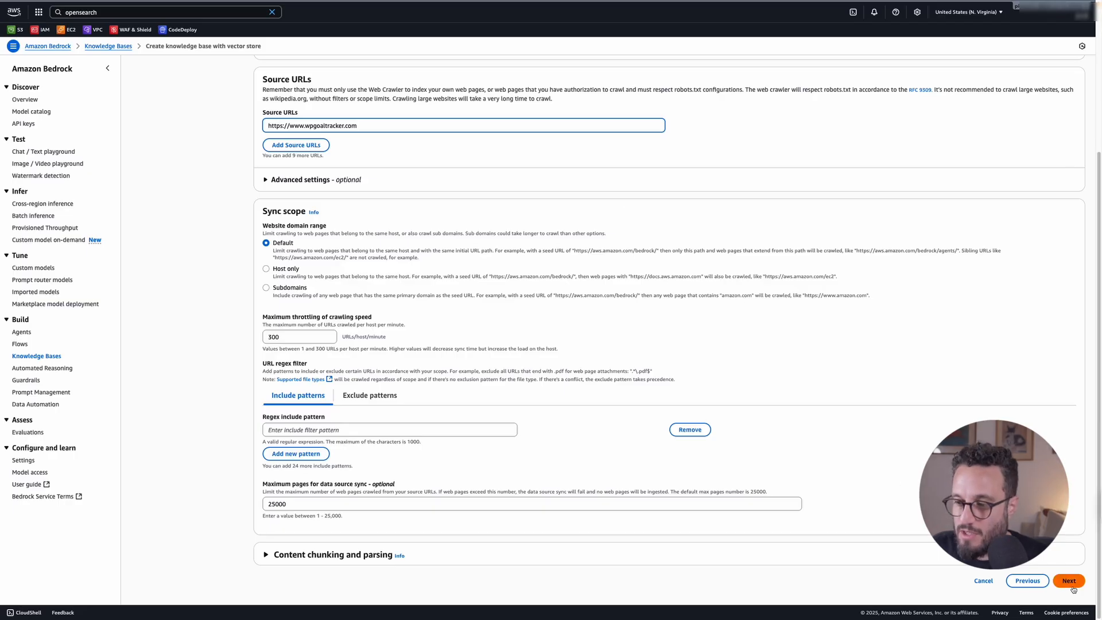
left_click(1069, 581)
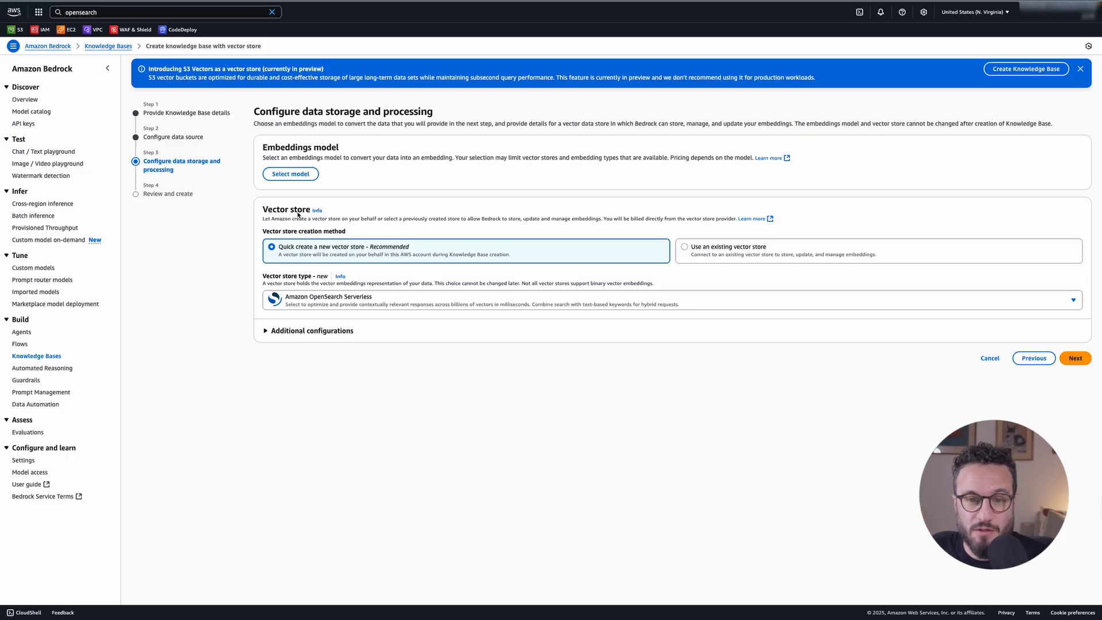
Choose Amazon Titan Text Embeddings V2 with on-demand inference as the embeddings model
left_click(289, 173)
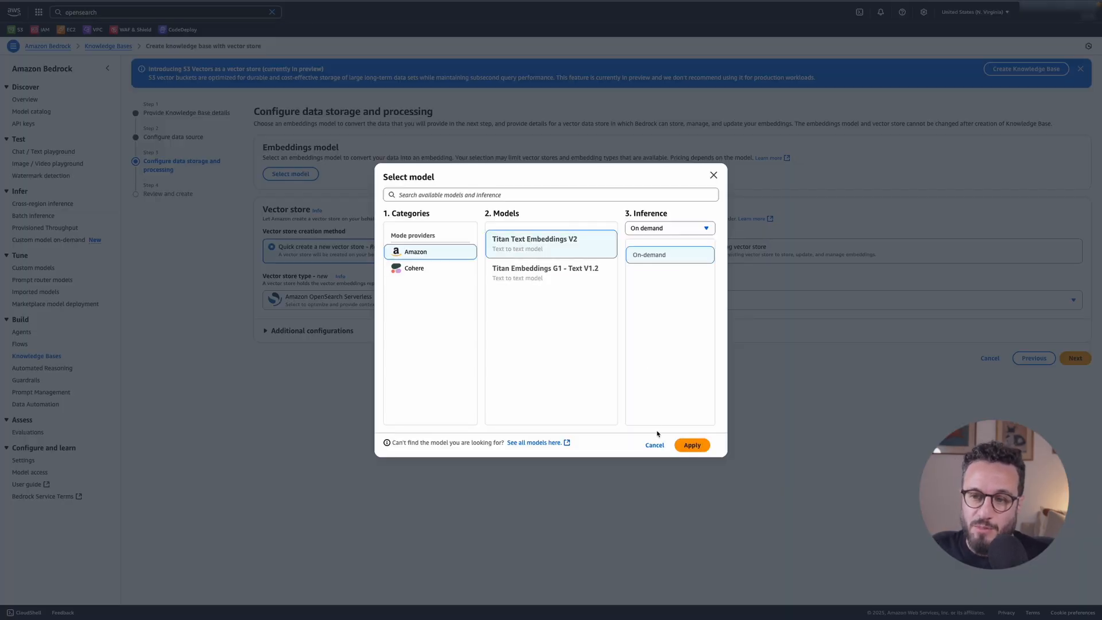
left_click(691, 444)
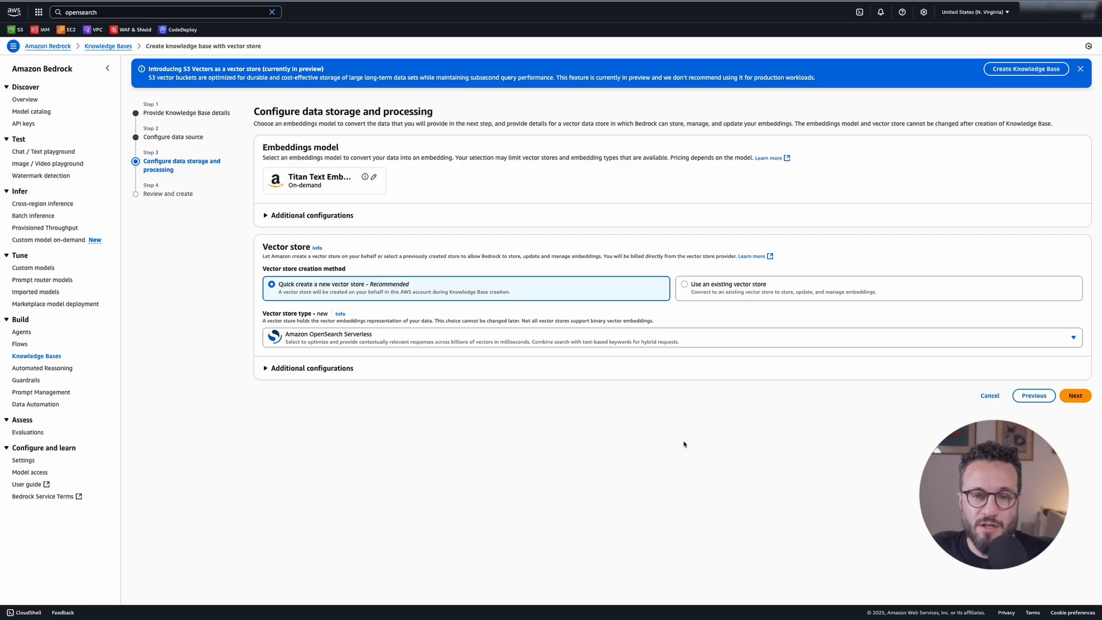
Keep Amazon OpenSearch Serverless as the quick-created vector store and proceed to review
left_click(311, 215)
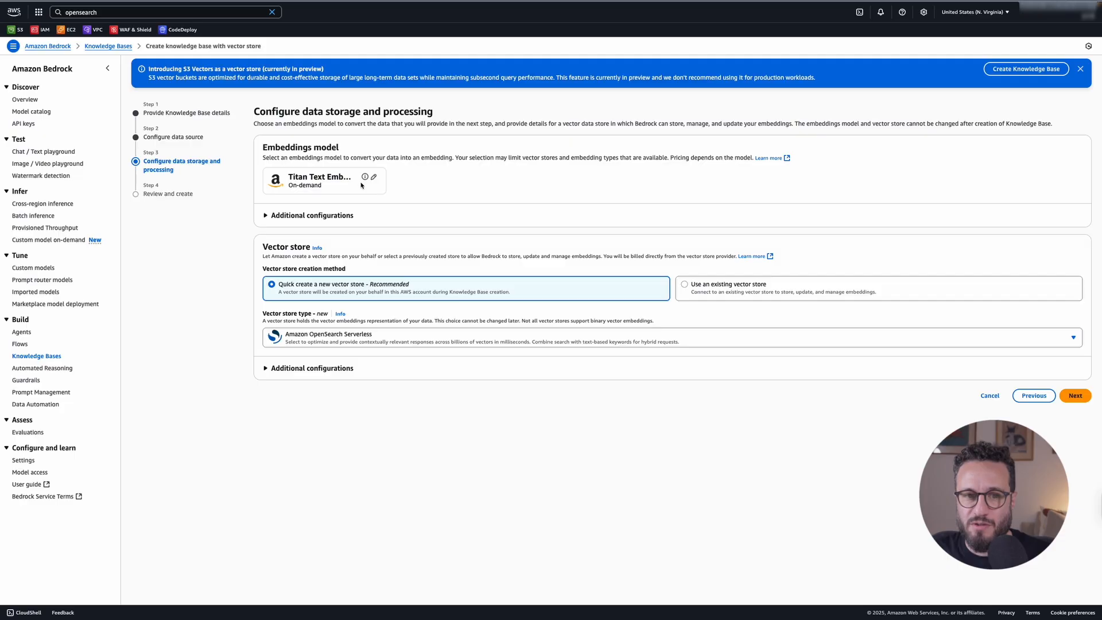
mouse_move(341, 196)
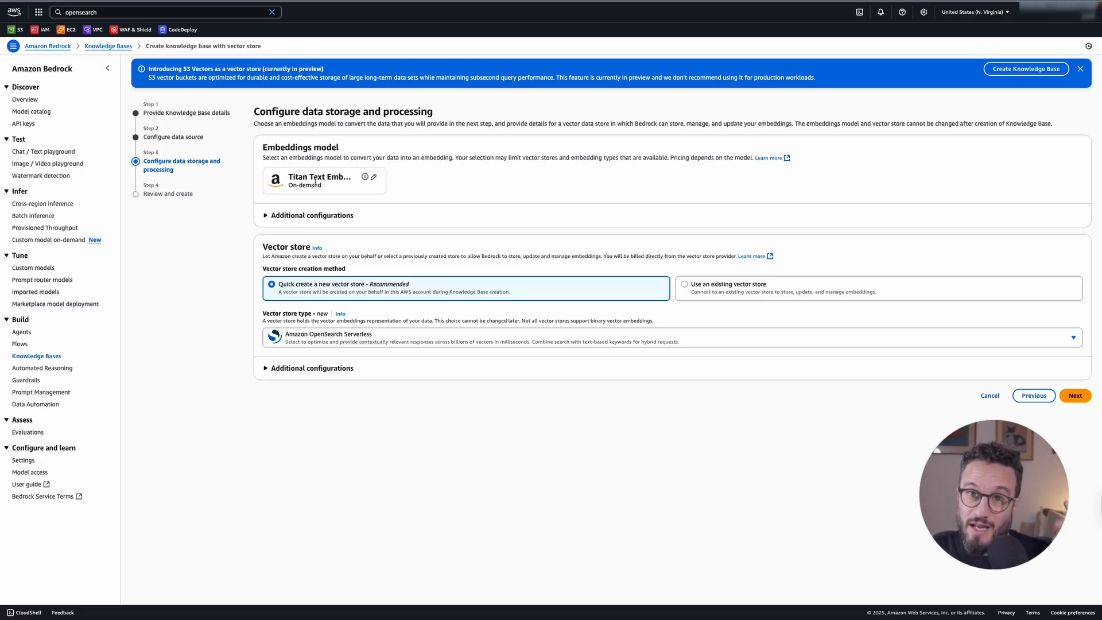
mouse_move(318, 196)
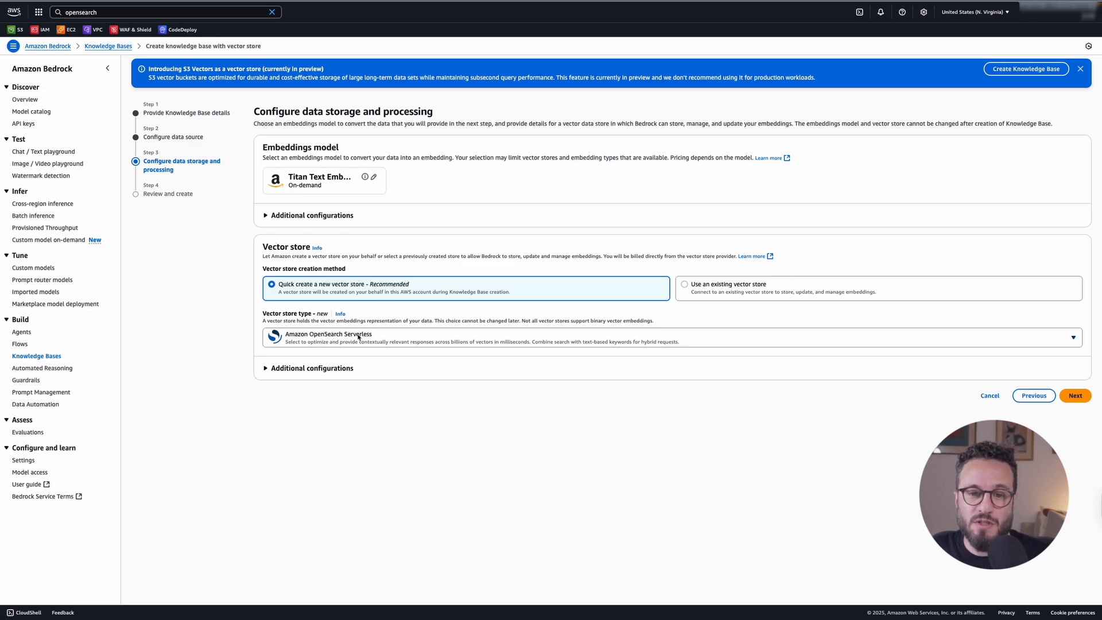
left_click(668, 338)
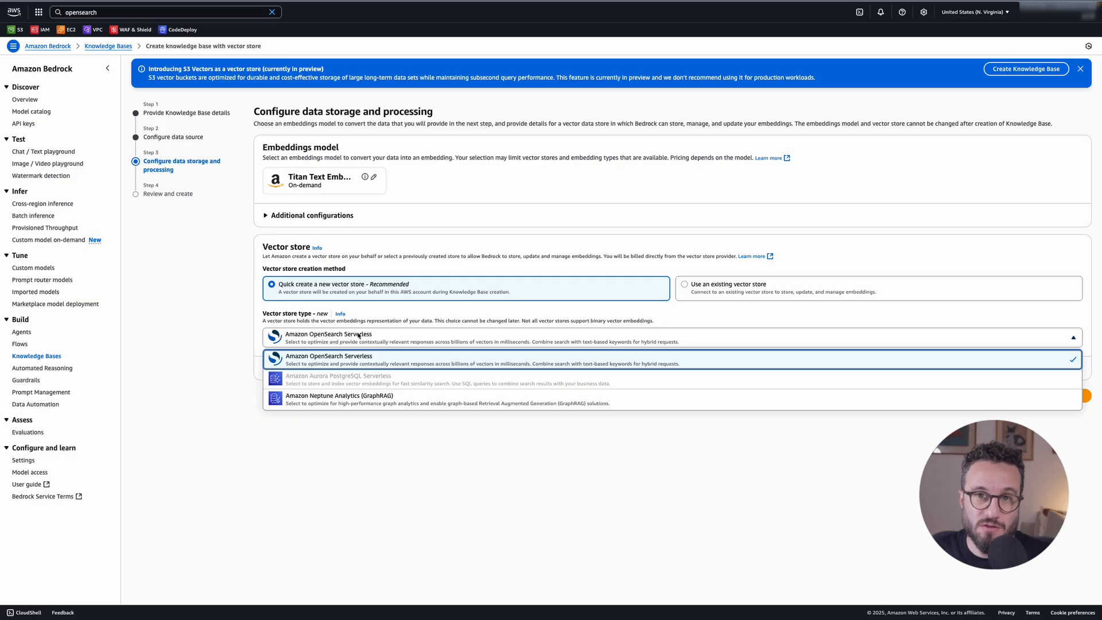
left_click(328, 359)
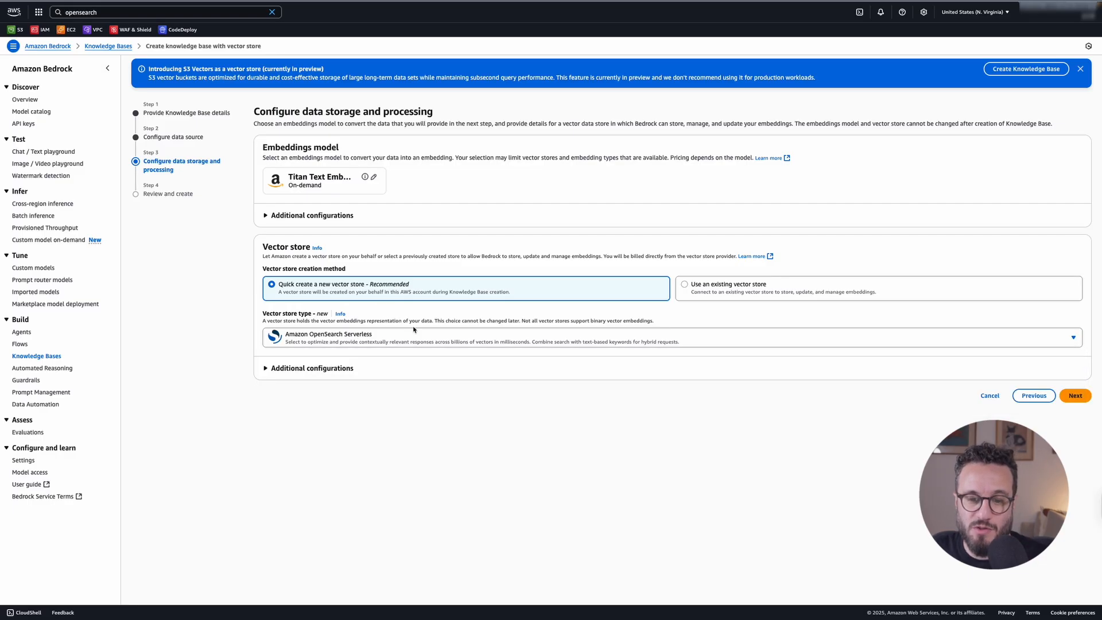
left_click(312, 367)
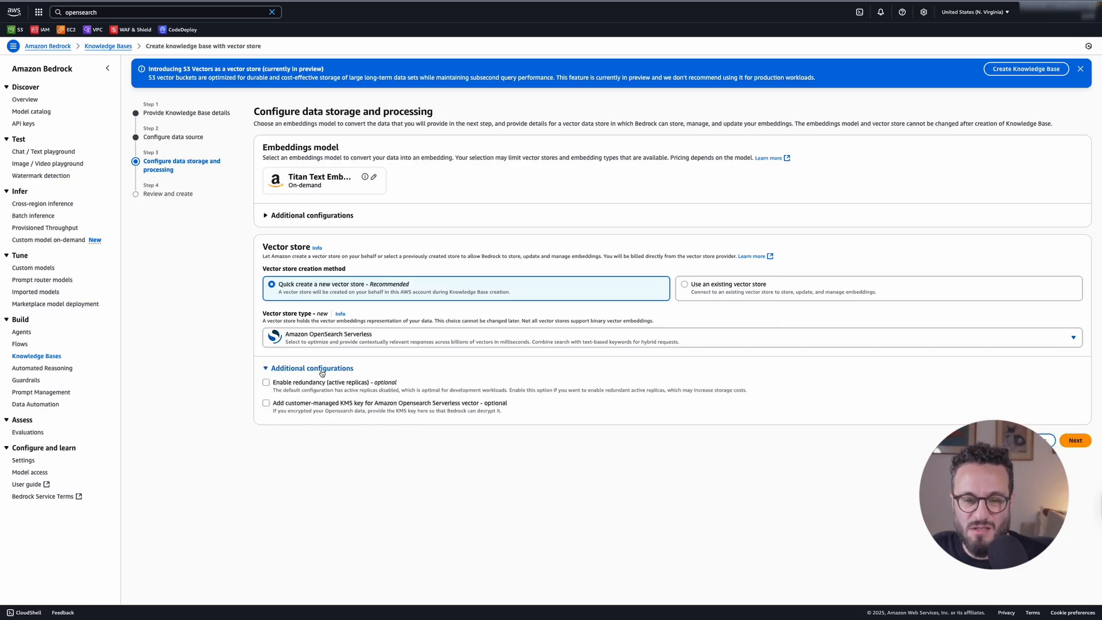
left_click(310, 367)
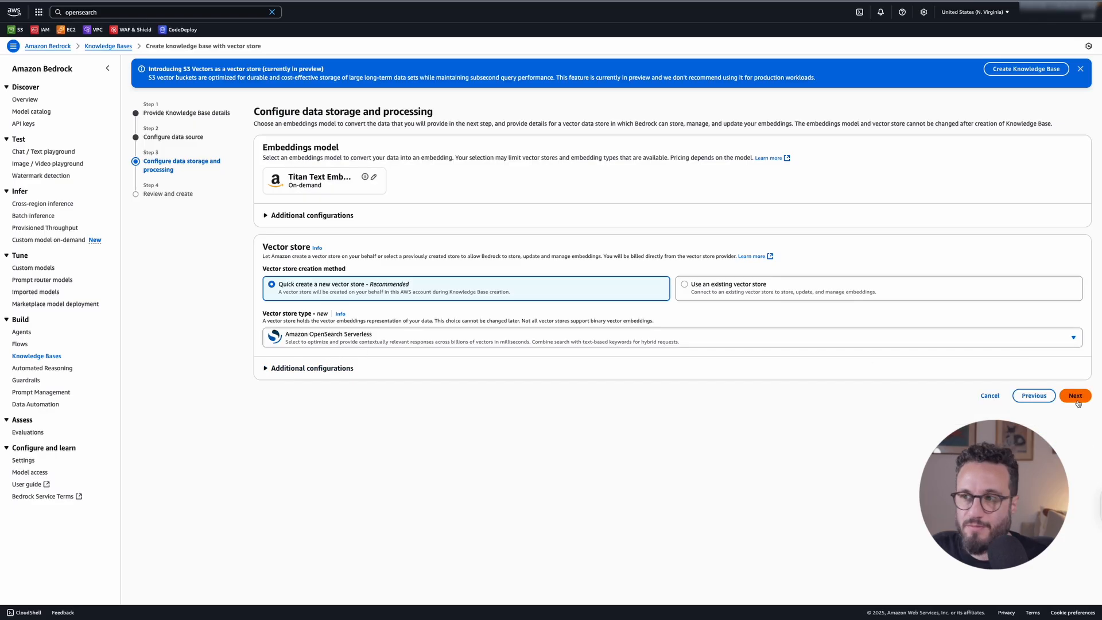
left_click(1075, 396)
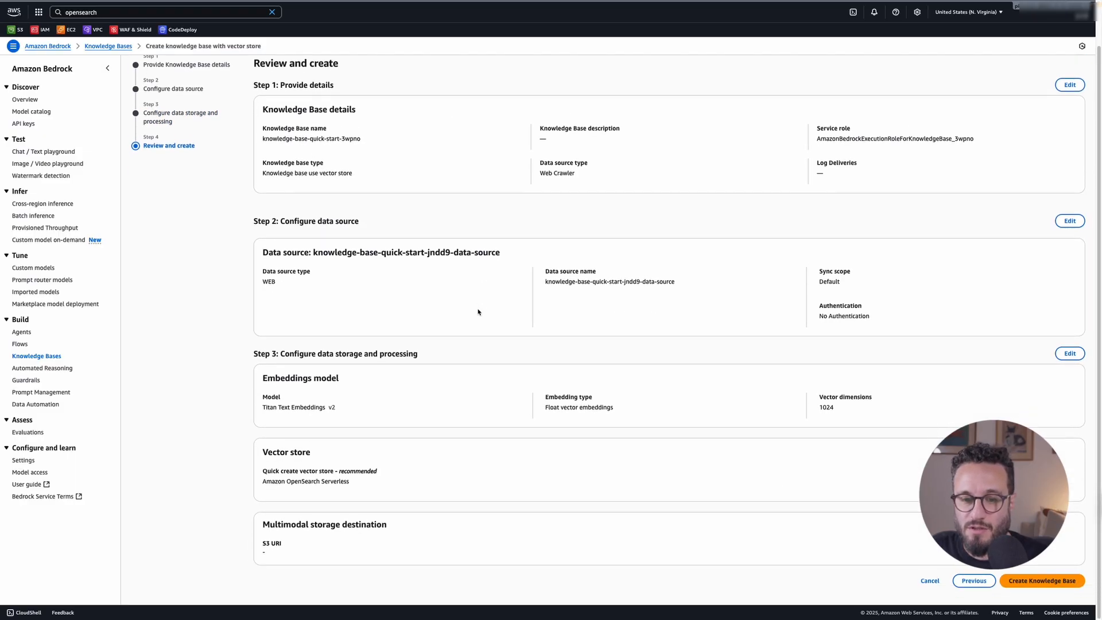
Create the knowledge base from the review page
left_click(1041, 581)
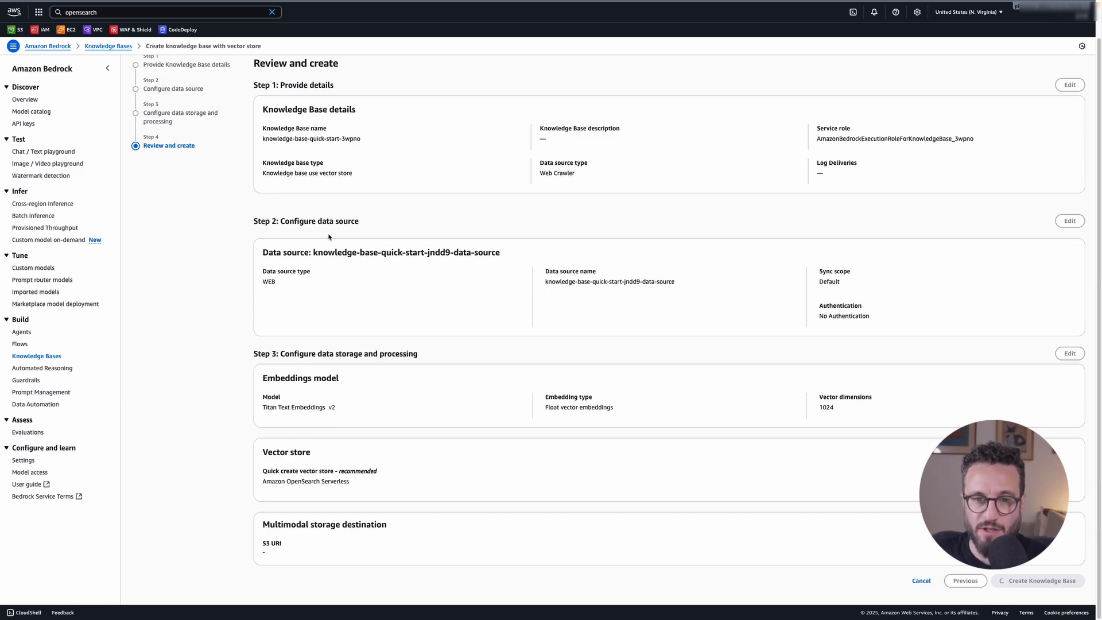
left_click(1040, 581)
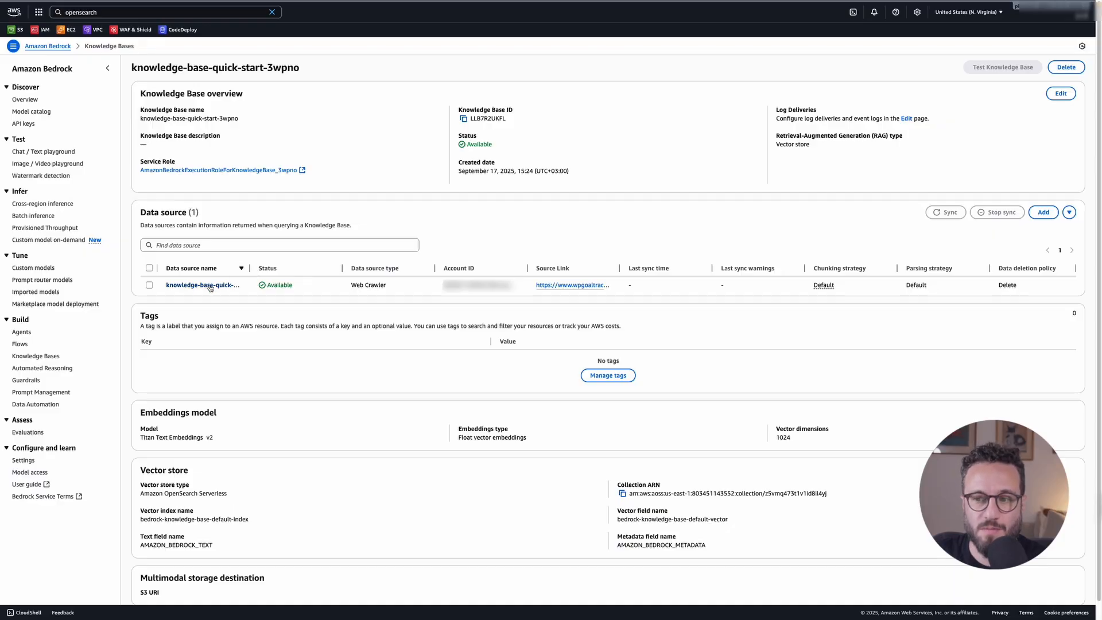
Run the first sync of the web-crawler data source from its details page
left_click(202, 284)
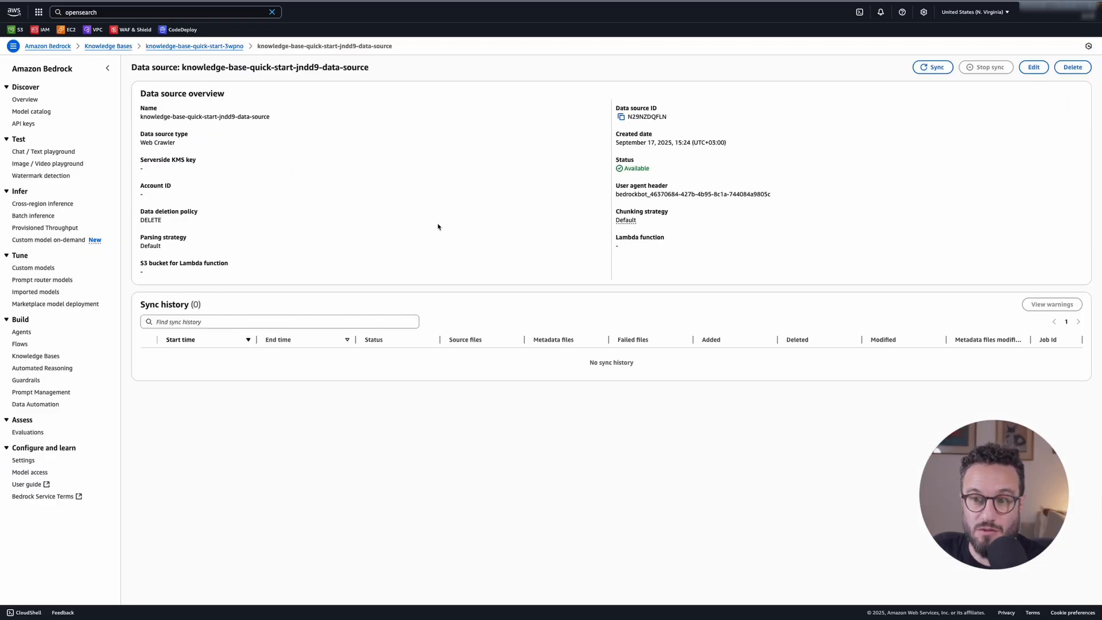
mouse_move(822, 209)
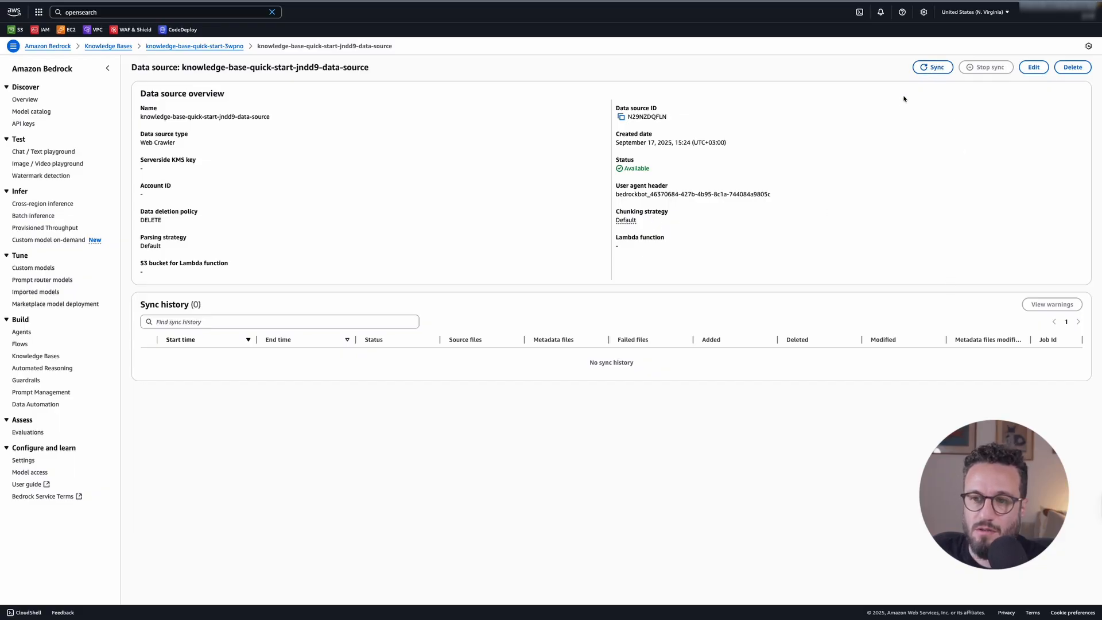
left_click(932, 67)
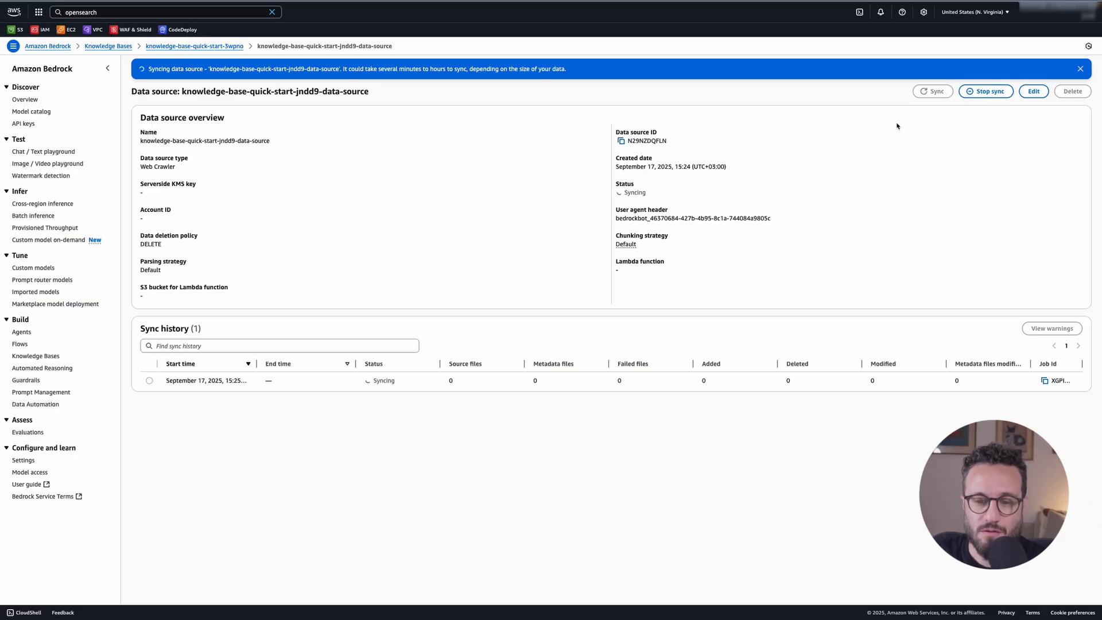
mouse_move(406, 209)
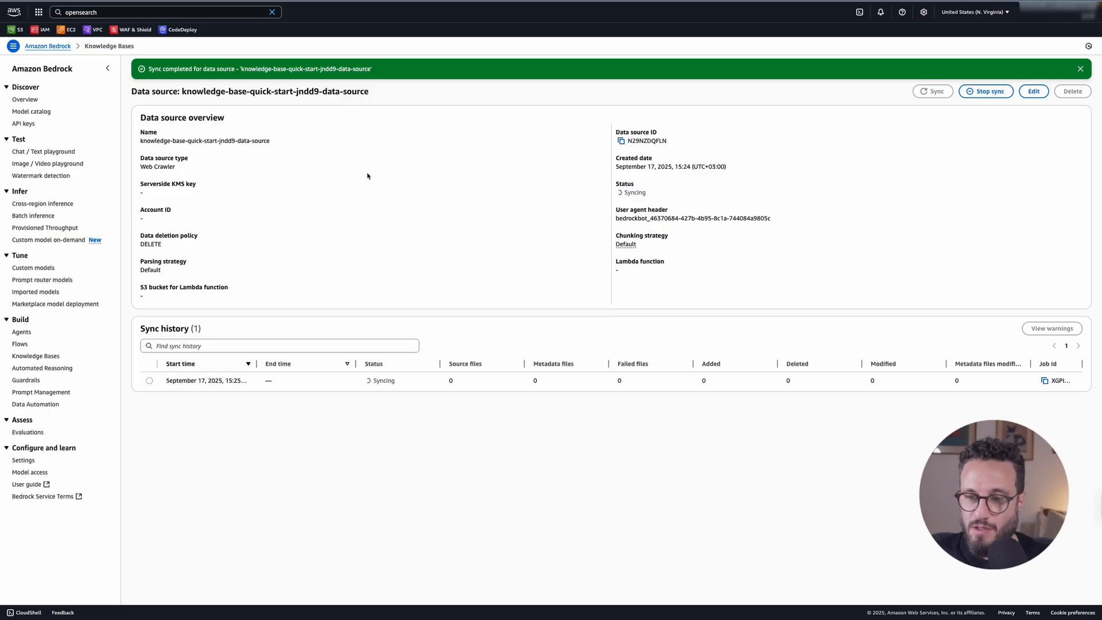
mouse_move(400, 224)
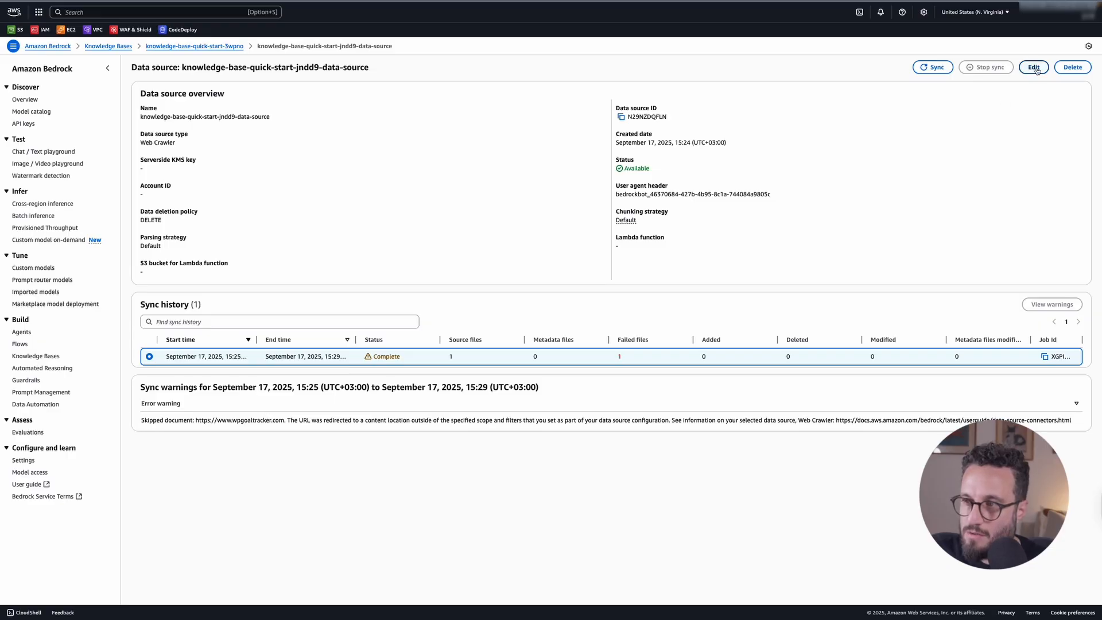
Save adjusted source URL settings, start a second sync, and return to the knowledge base overview
left_click(1033, 67)
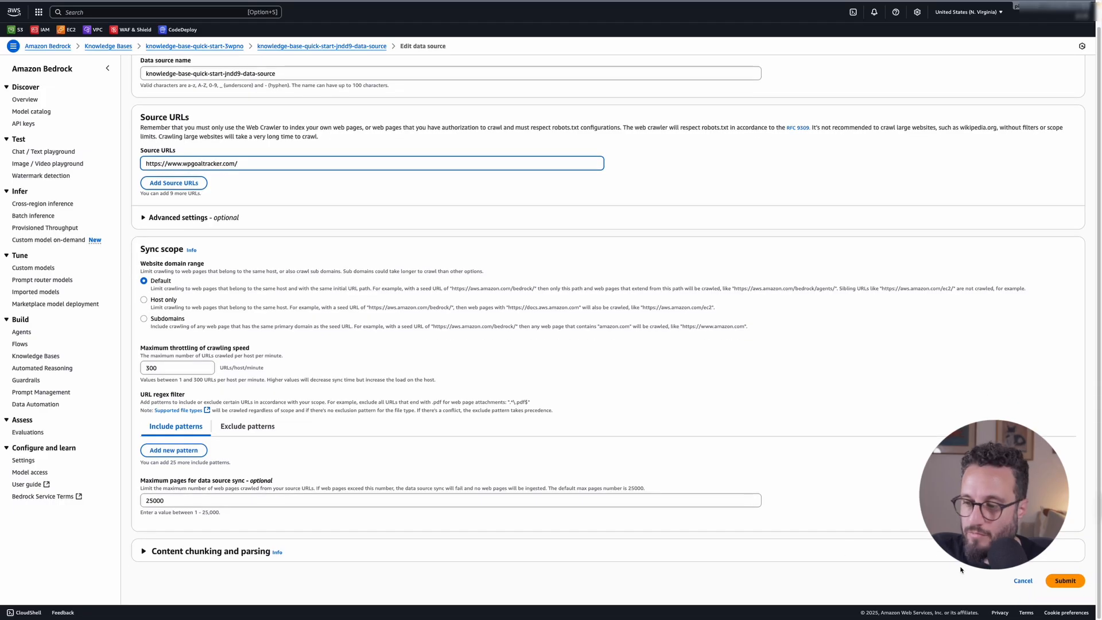
left_click(1064, 581)
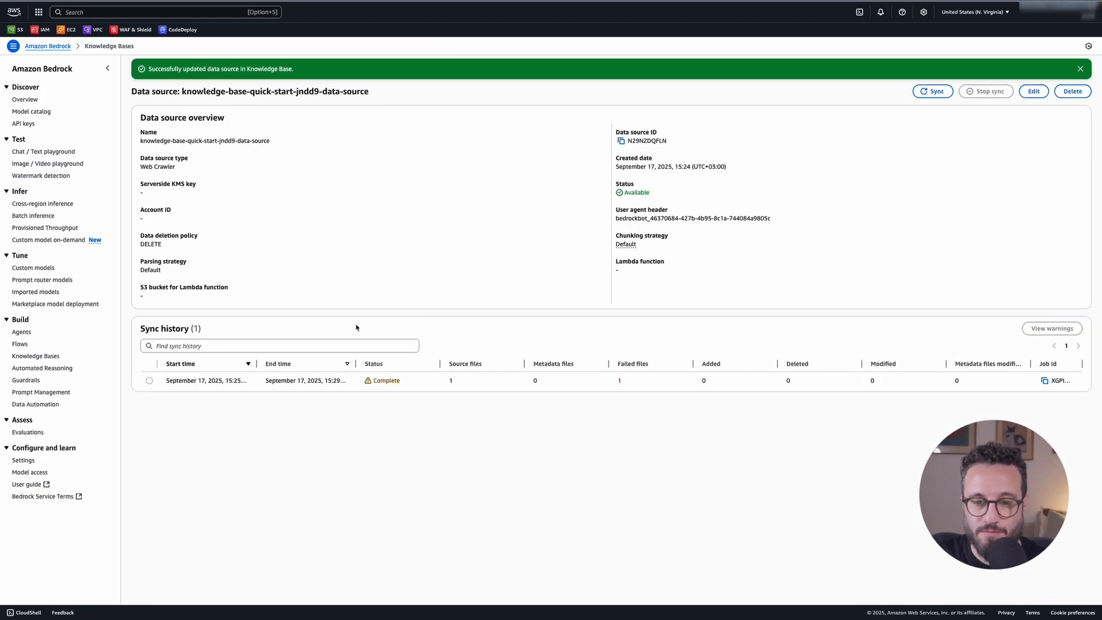
left_click(932, 90)
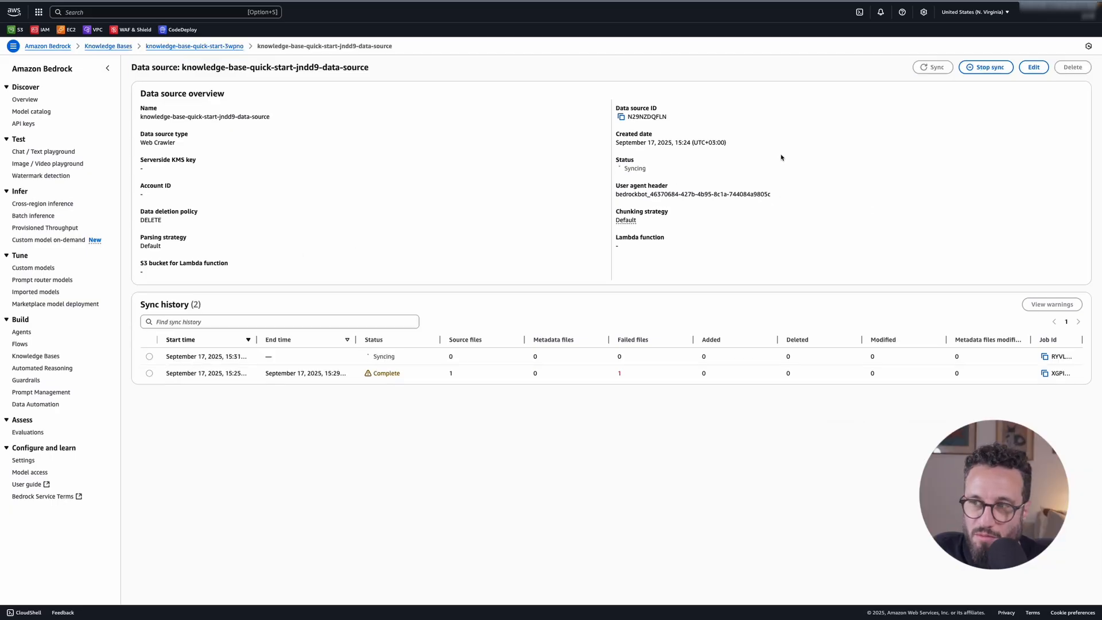
mouse_move(749, 174)
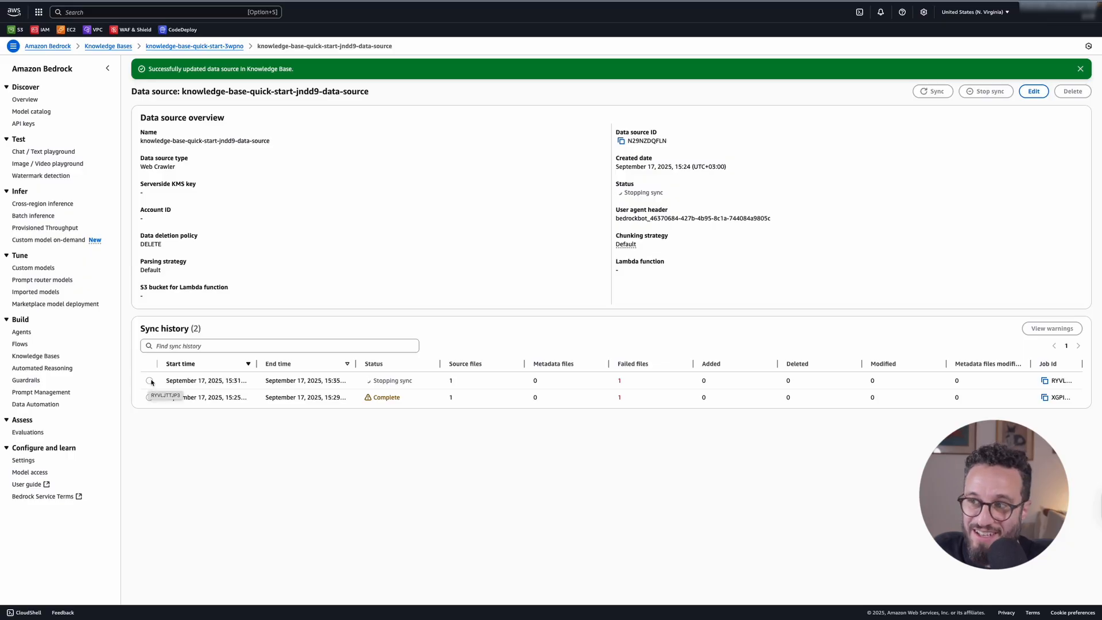
left_click(149, 380)
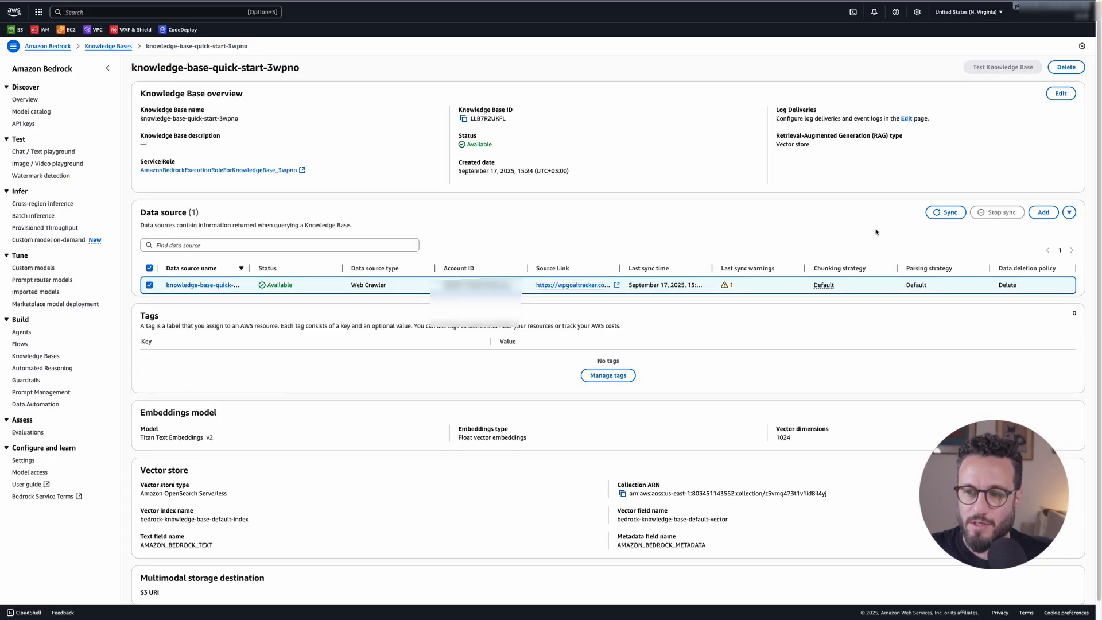
mouse_move(917, 227)
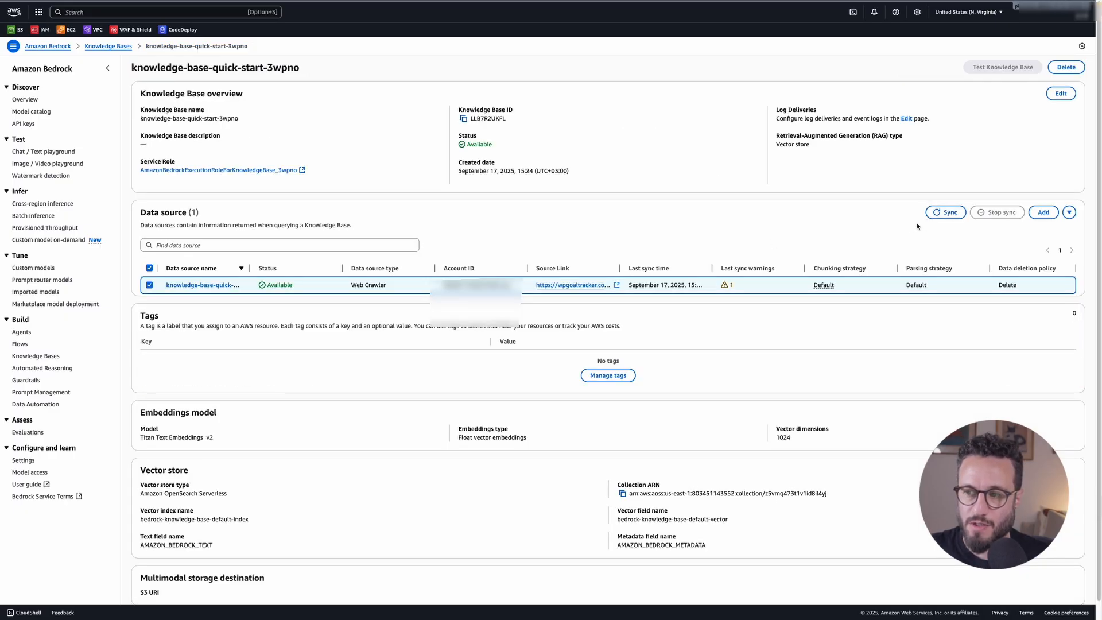
Re-sync the data source, confirm 84 crawled source files, and return to the overview
left_click(945, 212)
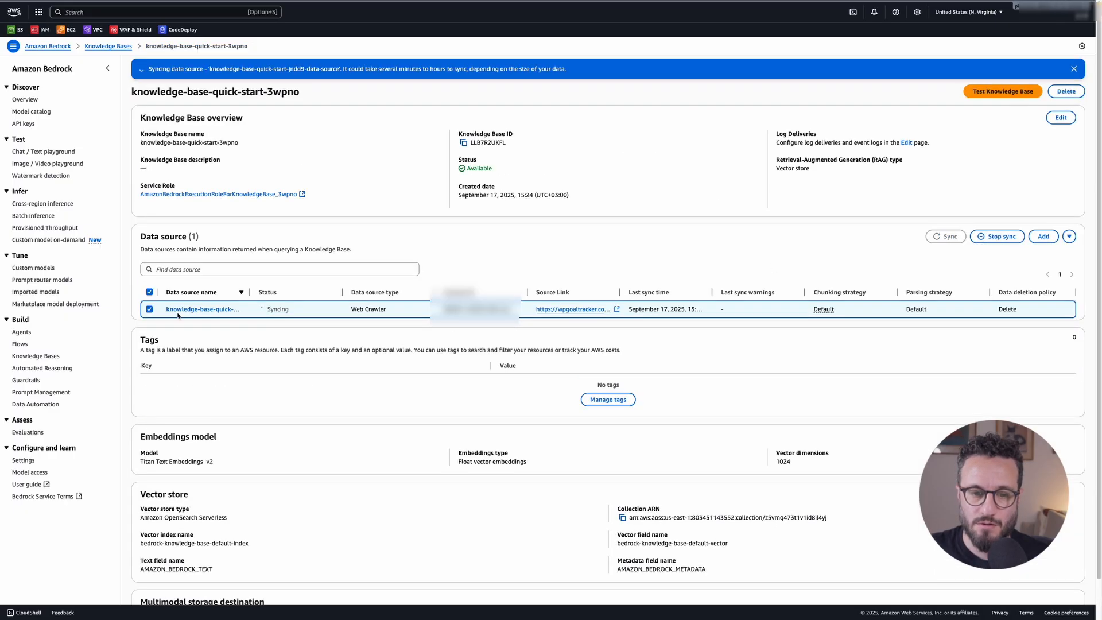
left_click(204, 309)
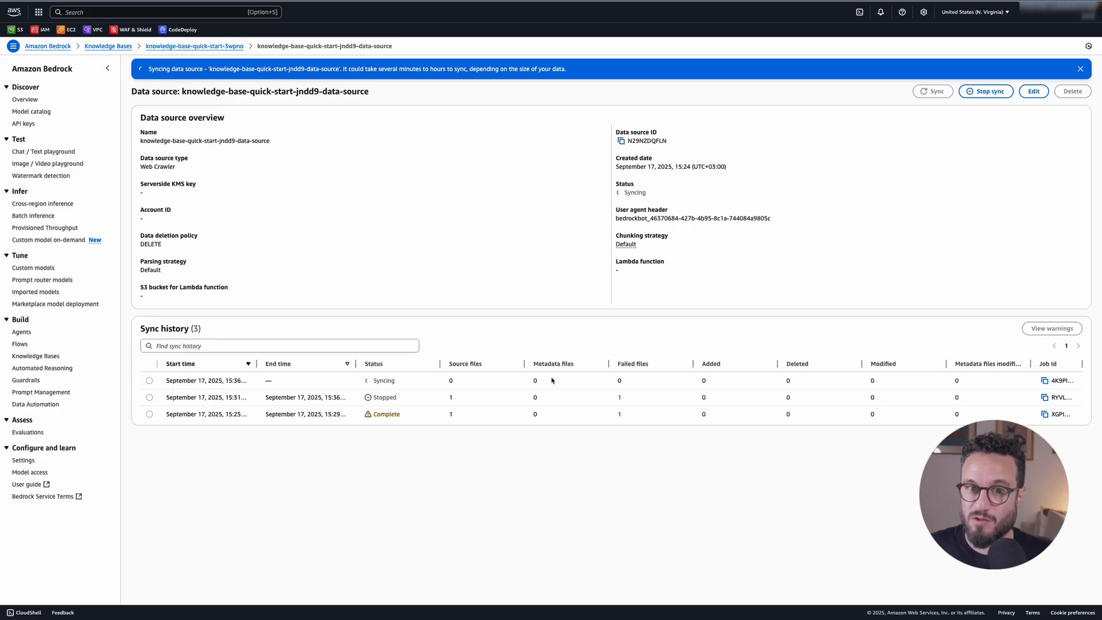
scroll("down", 3)
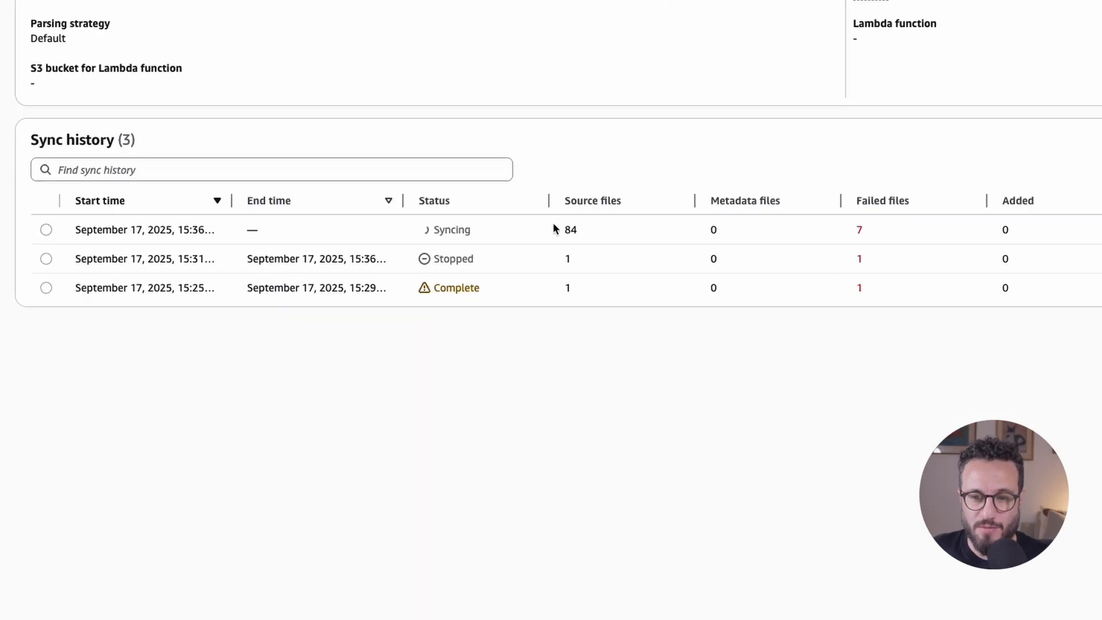
double_click(569, 229)
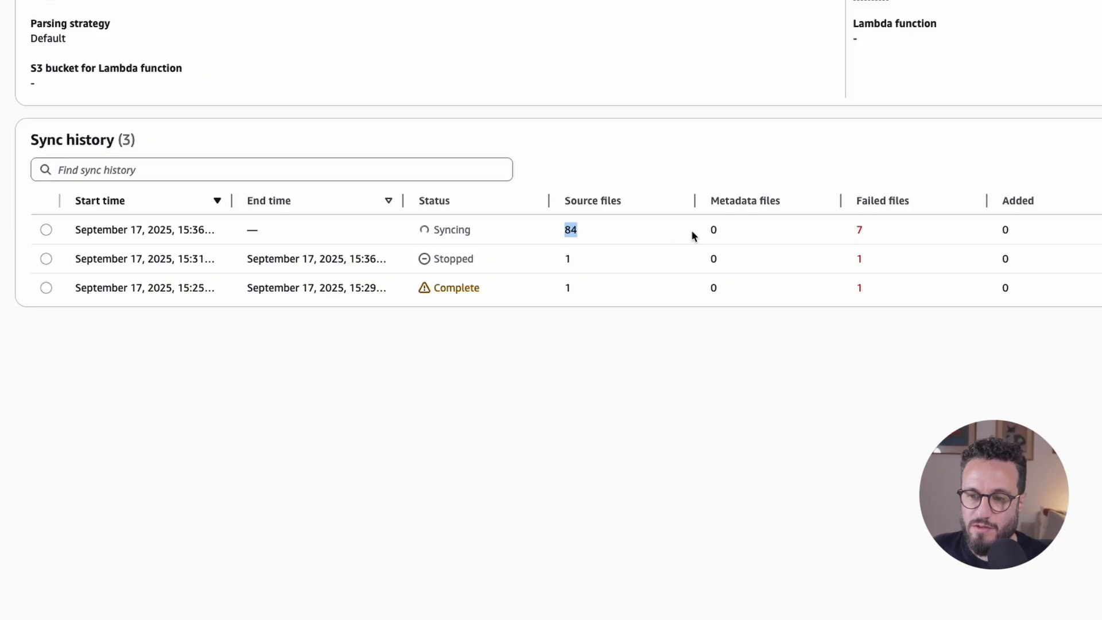
left_click(46, 229)
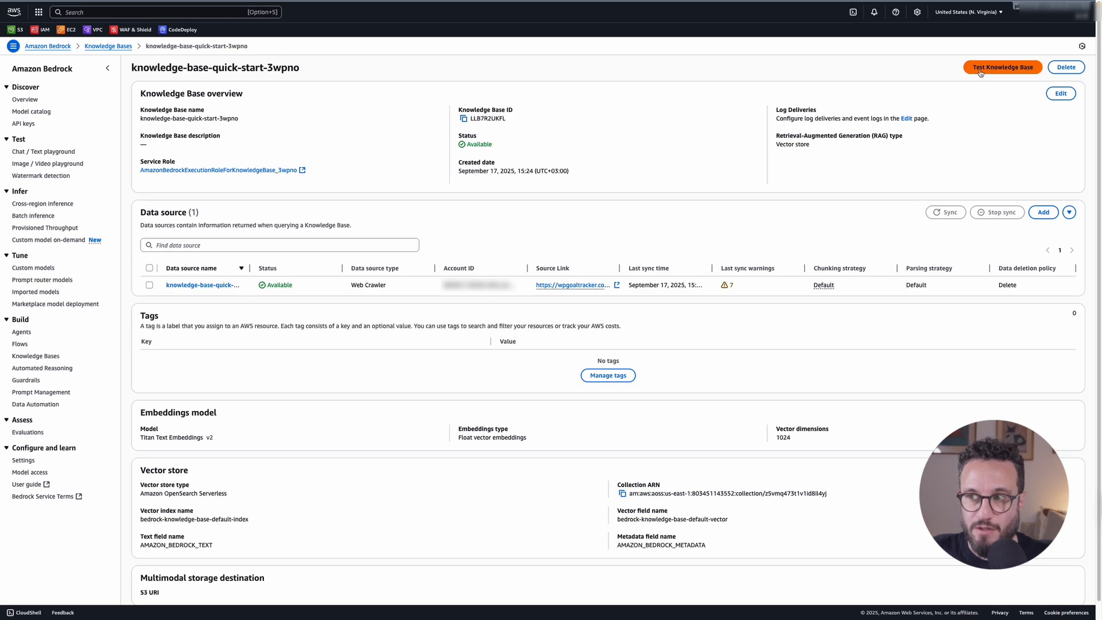
Set Amazon Nova Pro 1.0 on-demand as the test page's response generation model
left_click(1001, 67)
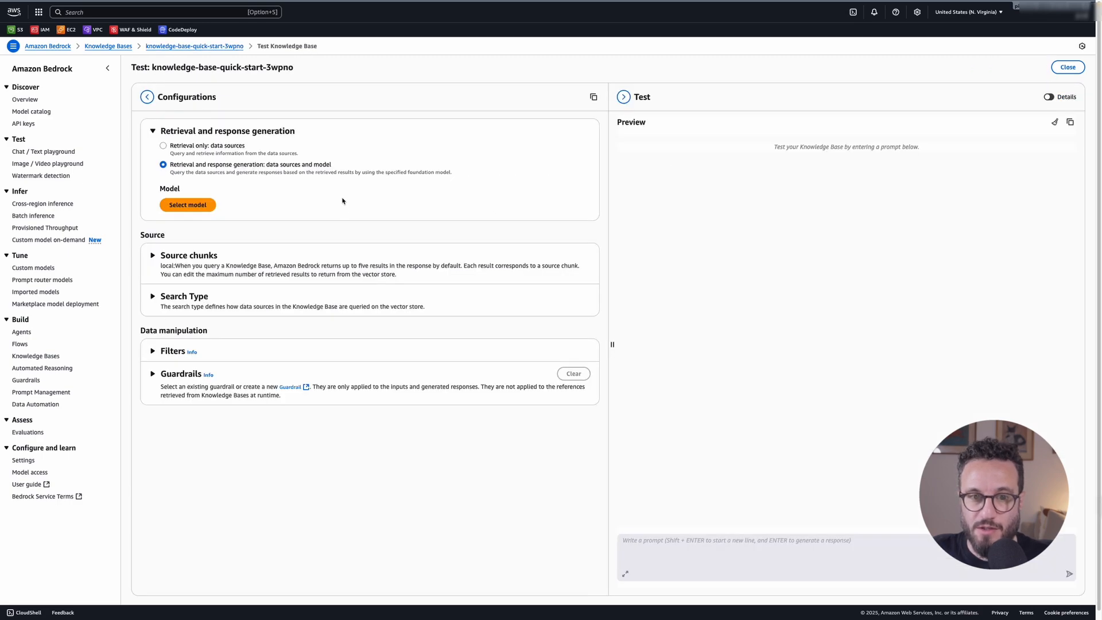
mouse_move(167, 137)
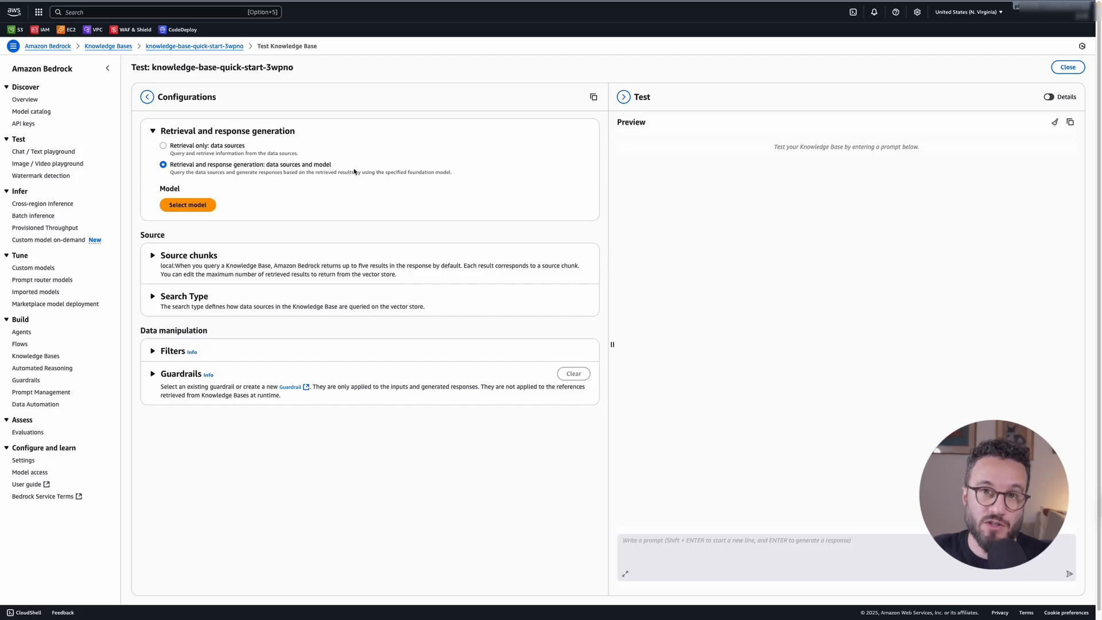
mouse_move(185, 218)
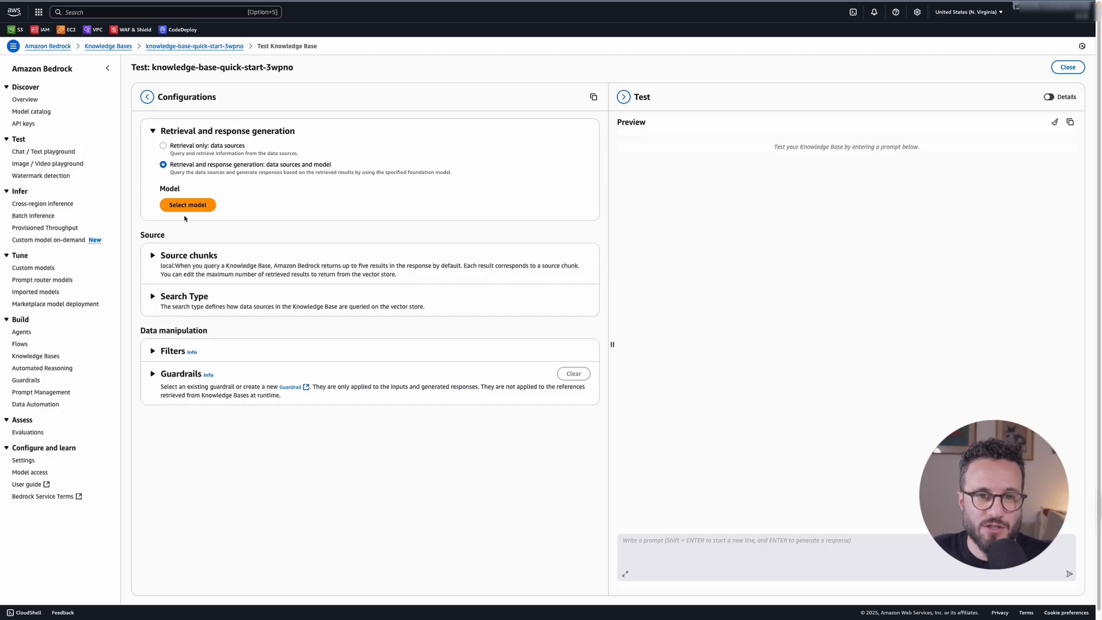
left_click(187, 205)
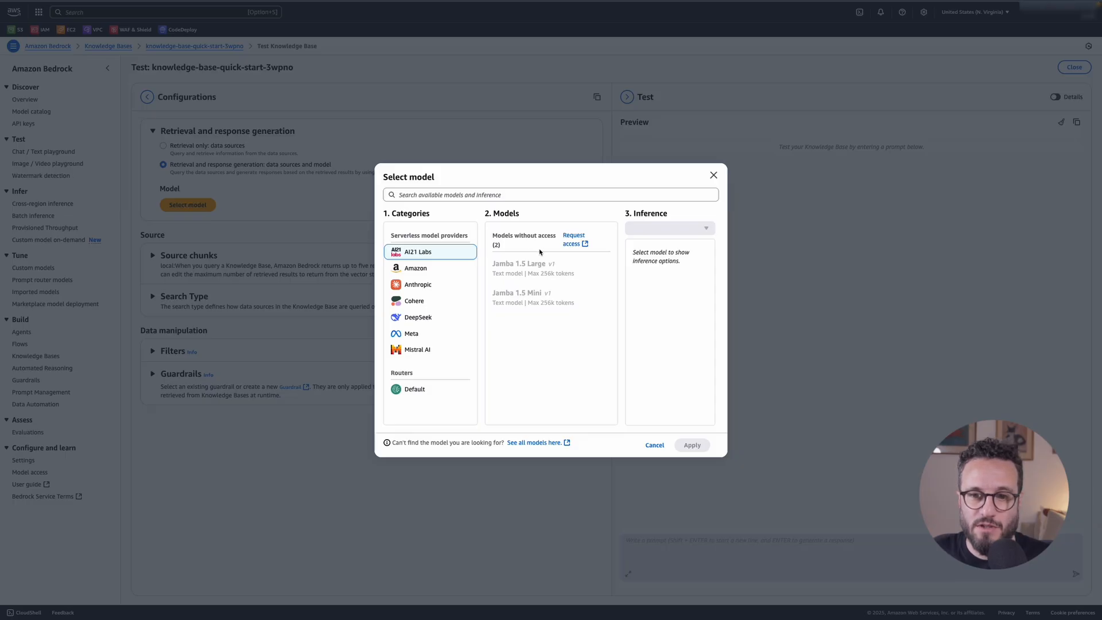
left_click(414, 268)
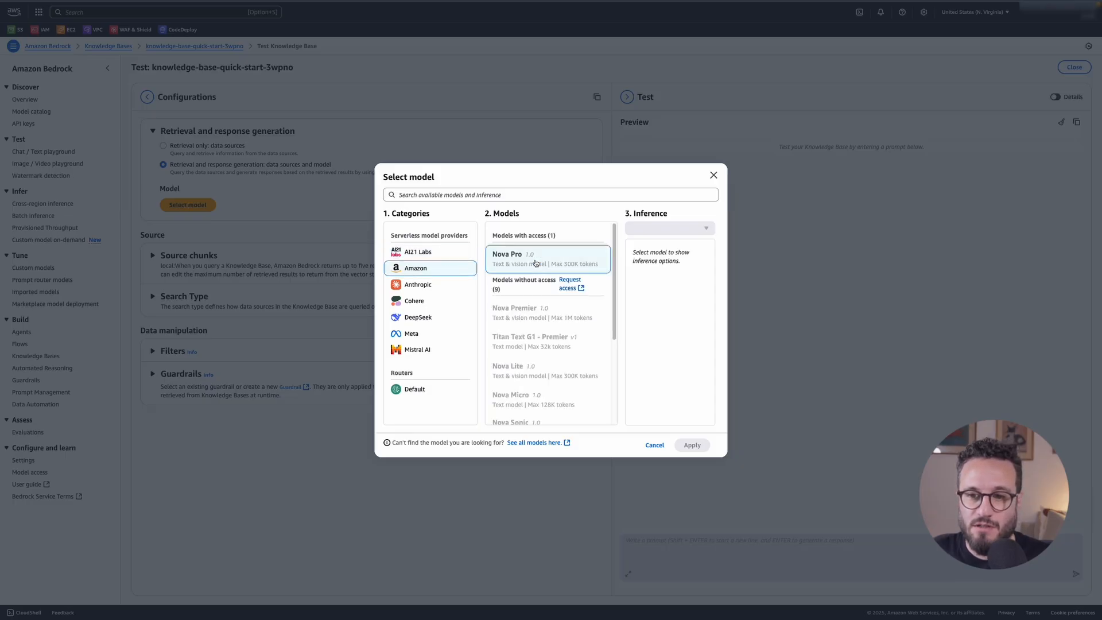
left_click(691, 444)
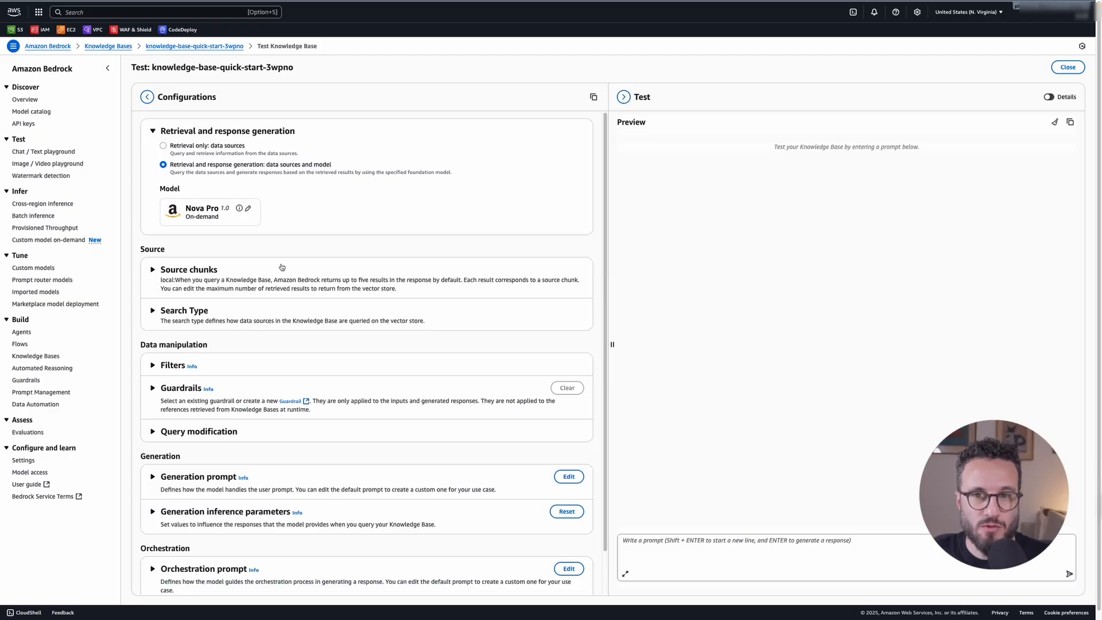
mouse_move(269, 317)
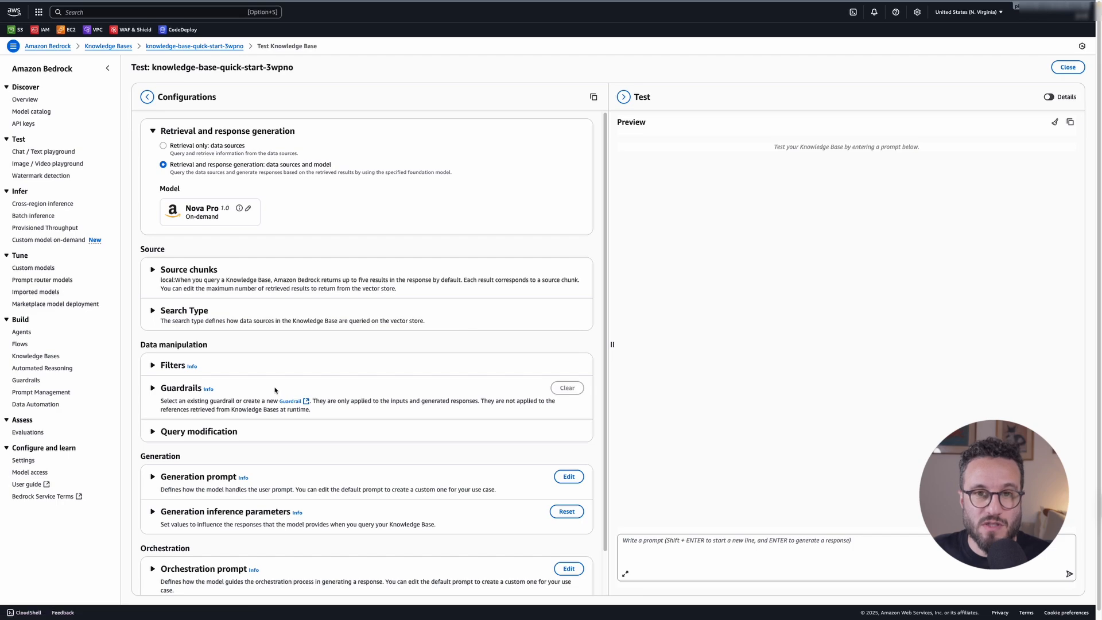
Ask 'Tell me how to track external links' and review Nova Pro's cited three-step answer, closing the source preview
scroll("down", 3)
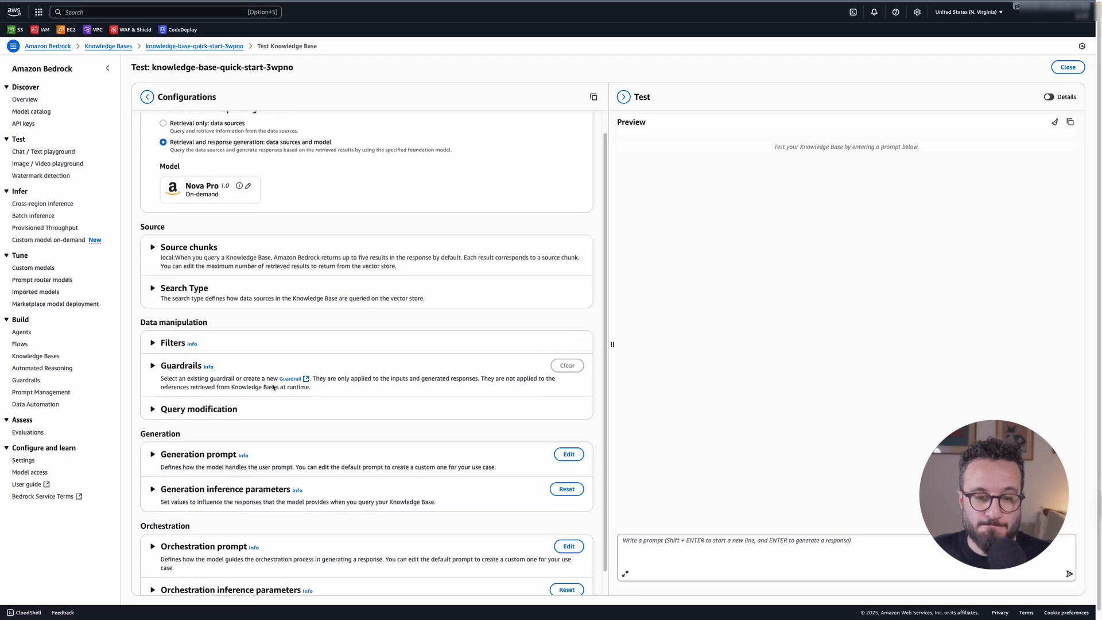
scroll("down", 3)
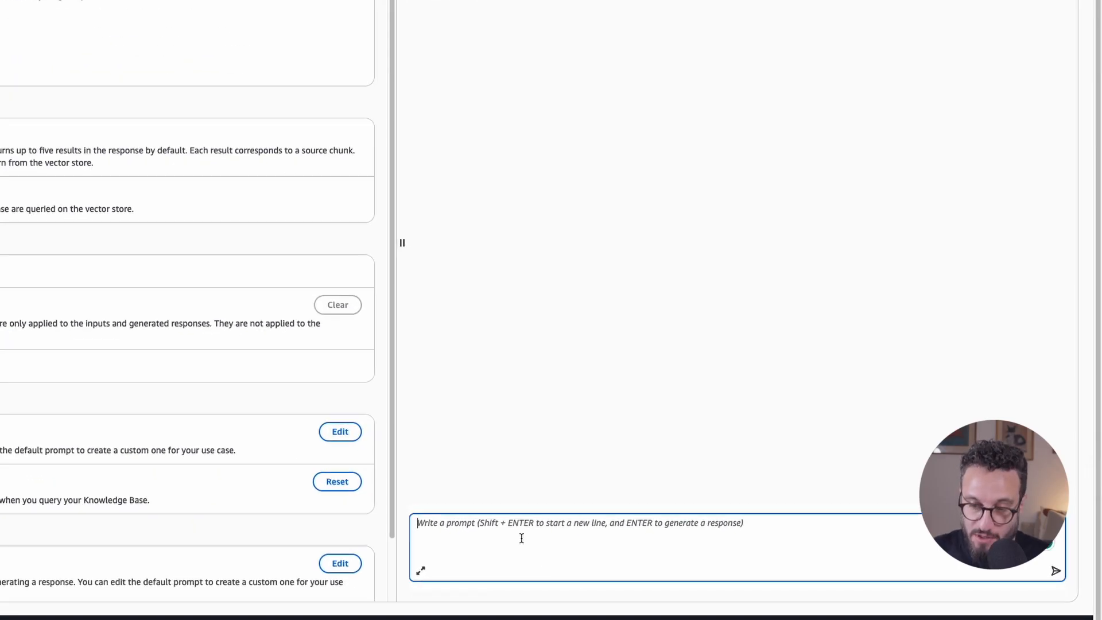
type("Tell me how to")
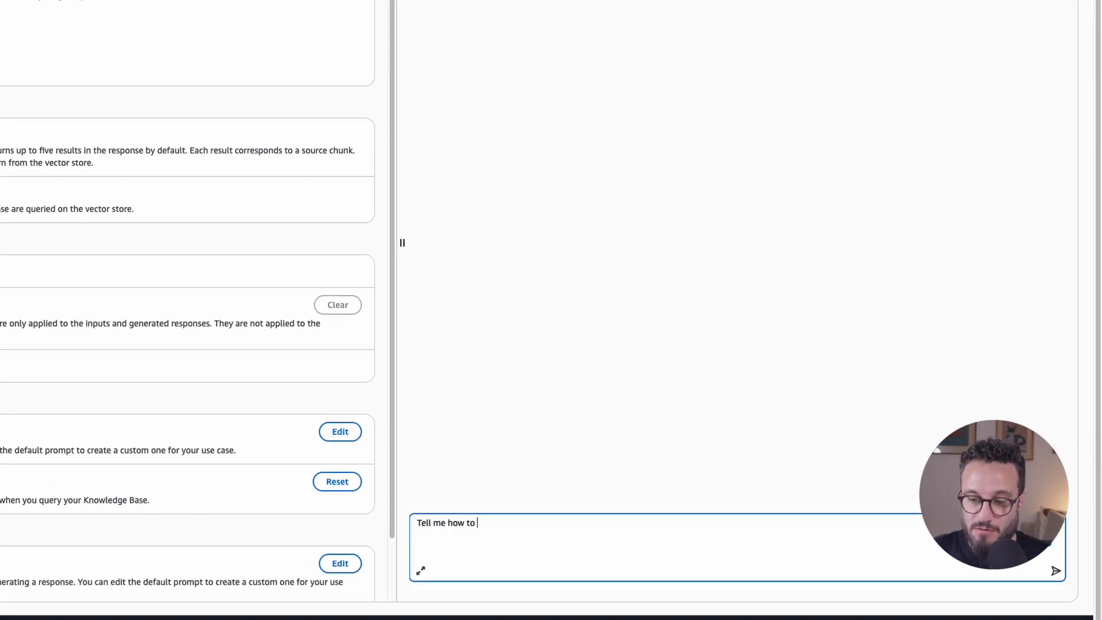
type("track external l")
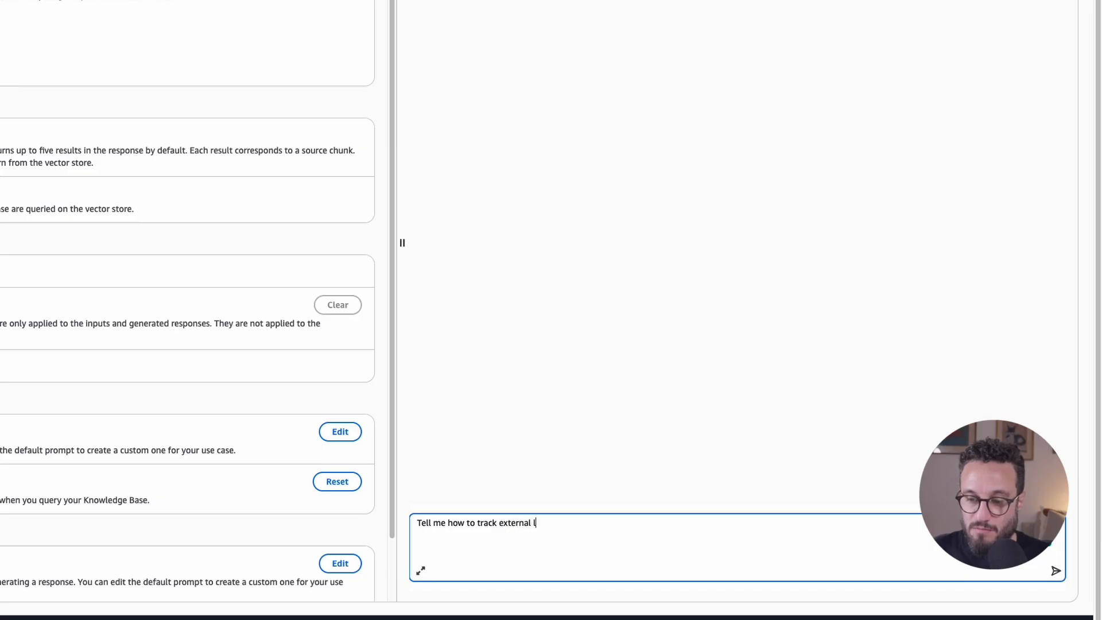
type("inks")
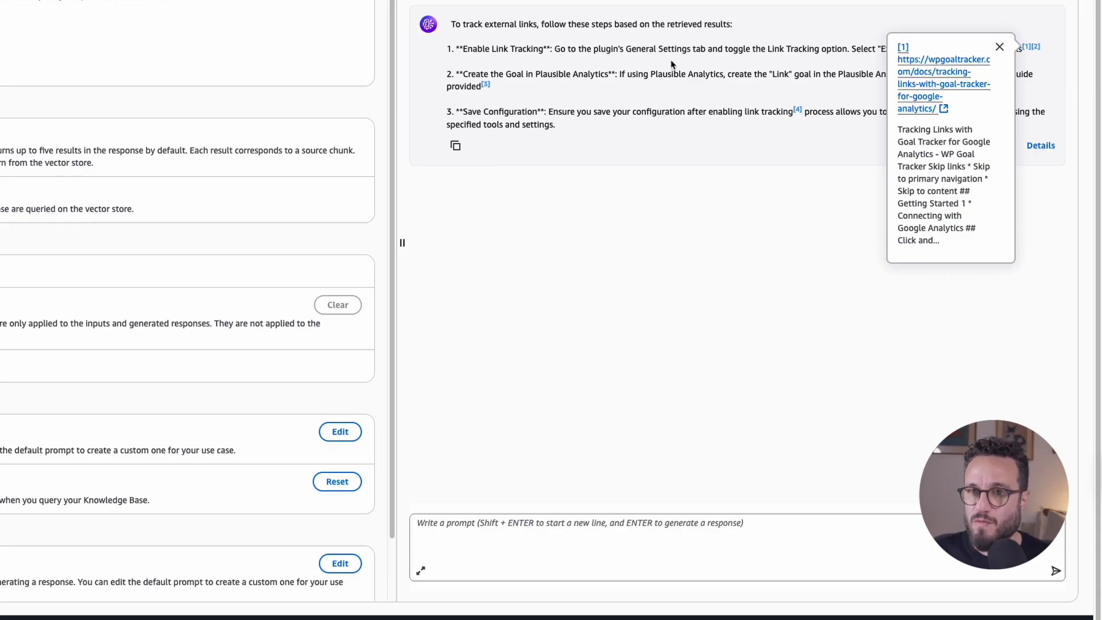
left_click(998, 47)
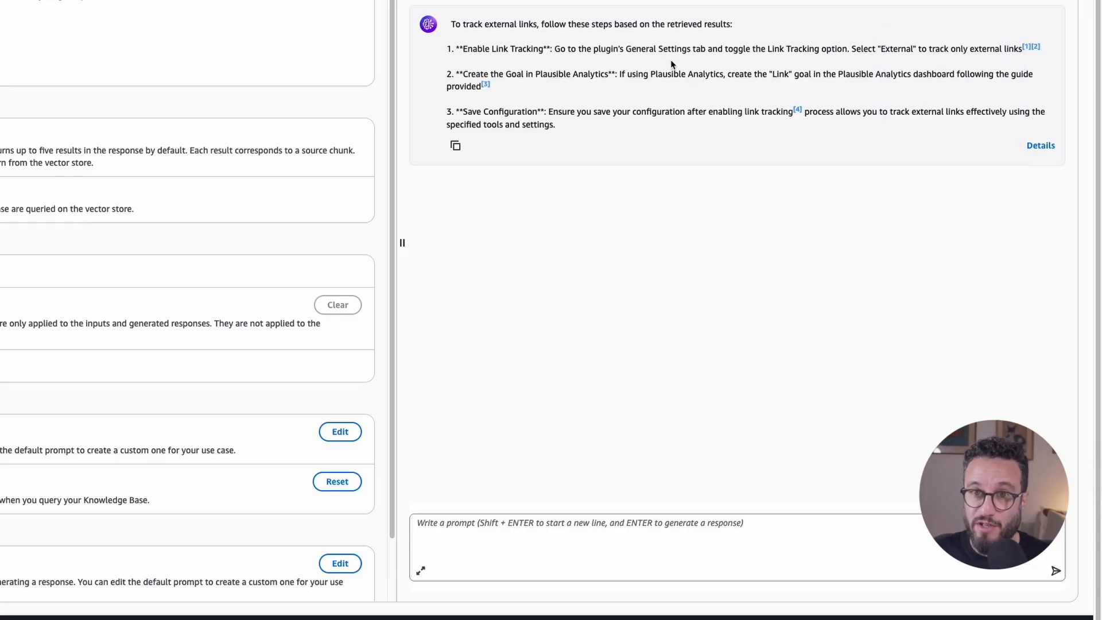